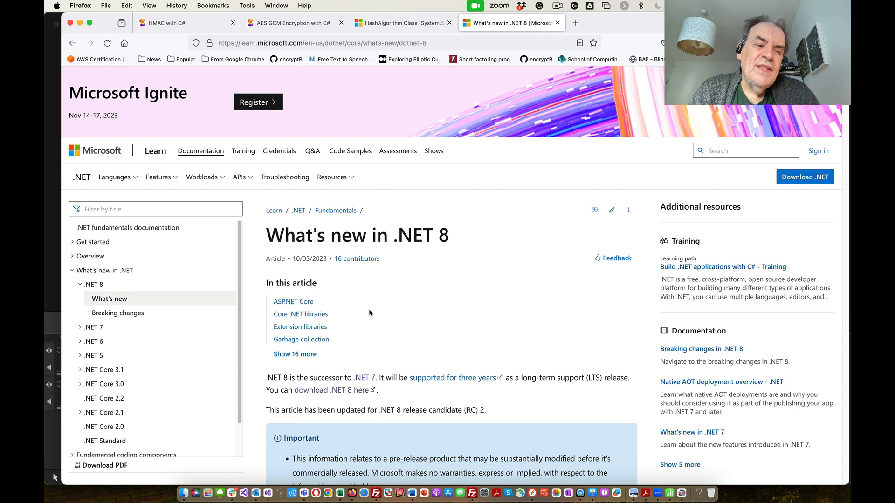
pyautogui.moveTo(103, 427)
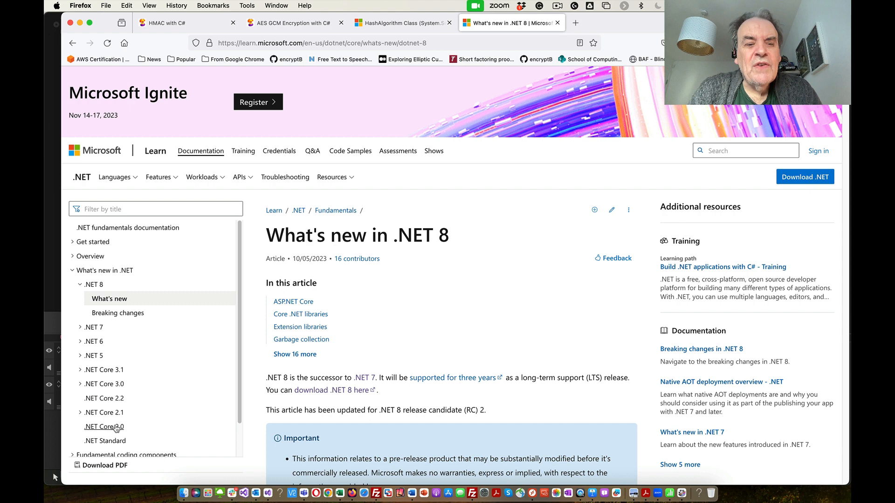
pyautogui.moveTo(102, 427)
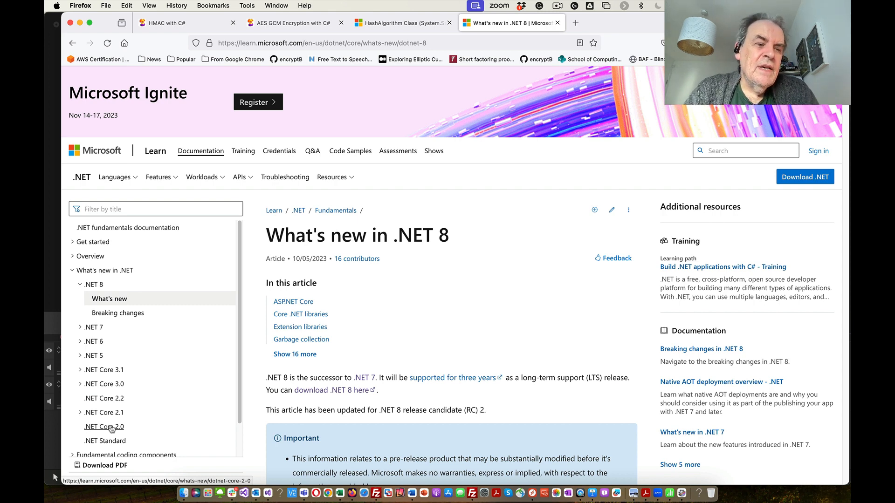
pyautogui.moveTo(106, 409)
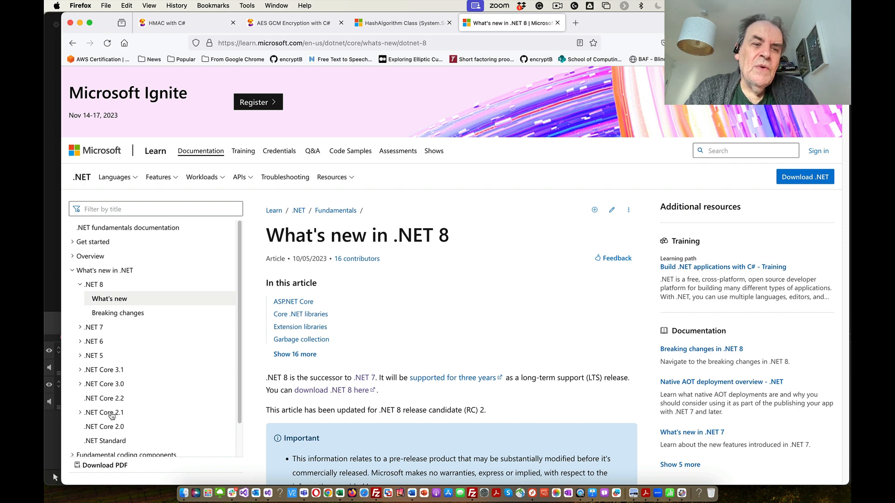
pyautogui.moveTo(104, 426)
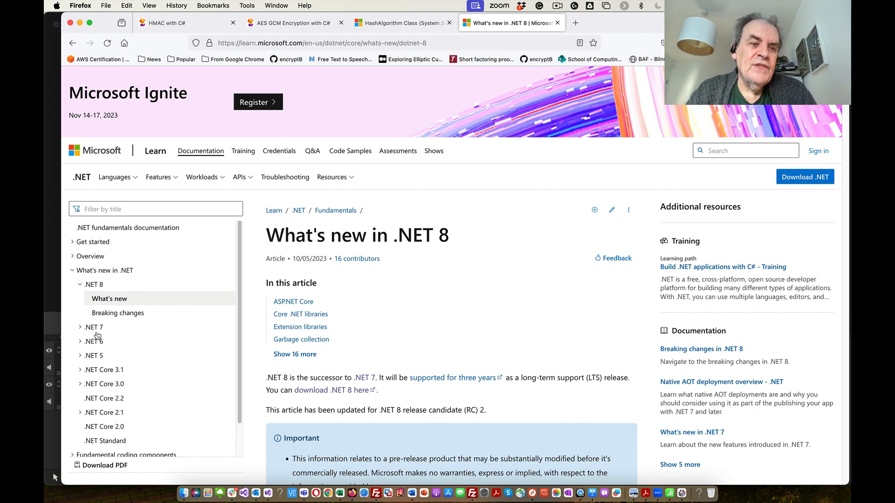
pyautogui.moveTo(94, 285)
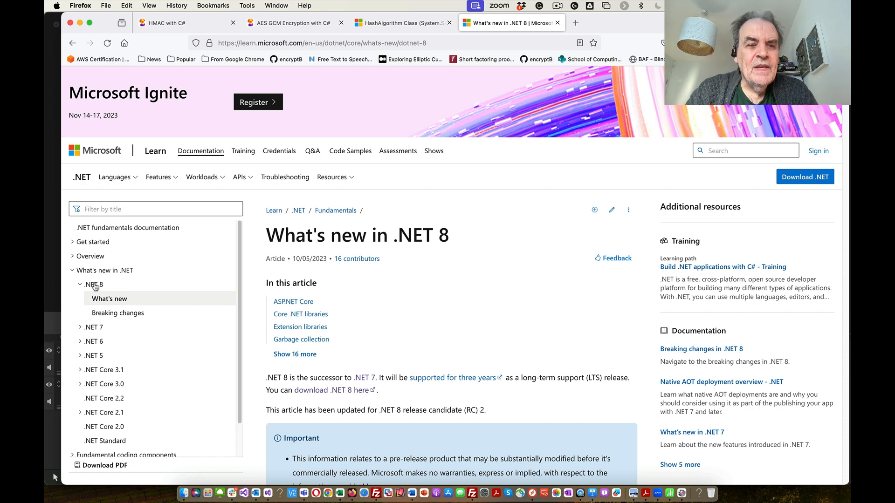
pyautogui.moveTo(97, 394)
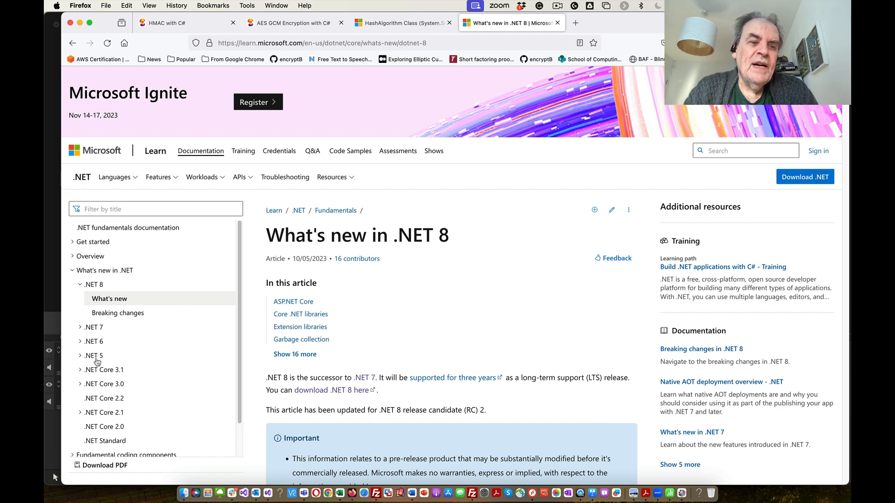
pyautogui.moveTo(95, 285)
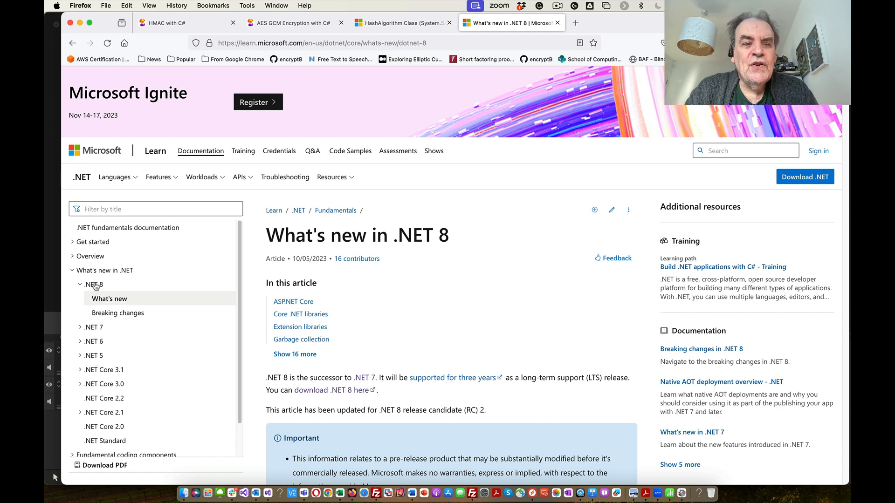
pyautogui.moveTo(95, 359)
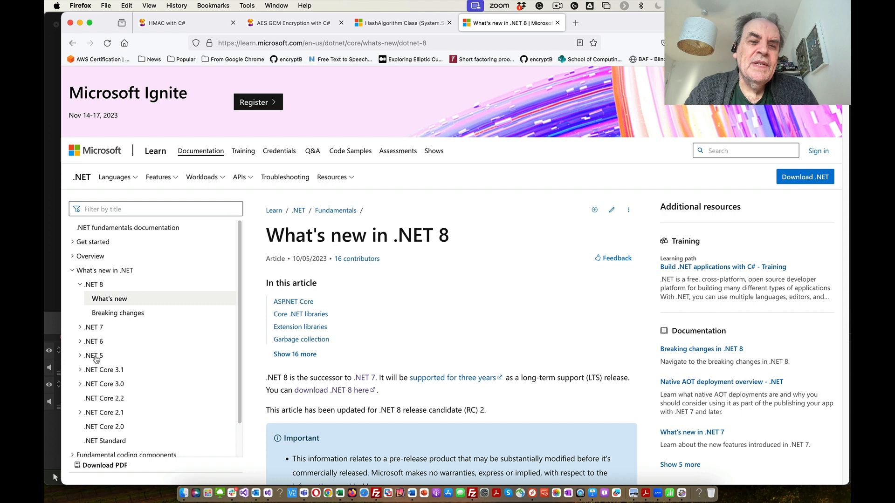
pyautogui.moveTo(97, 270)
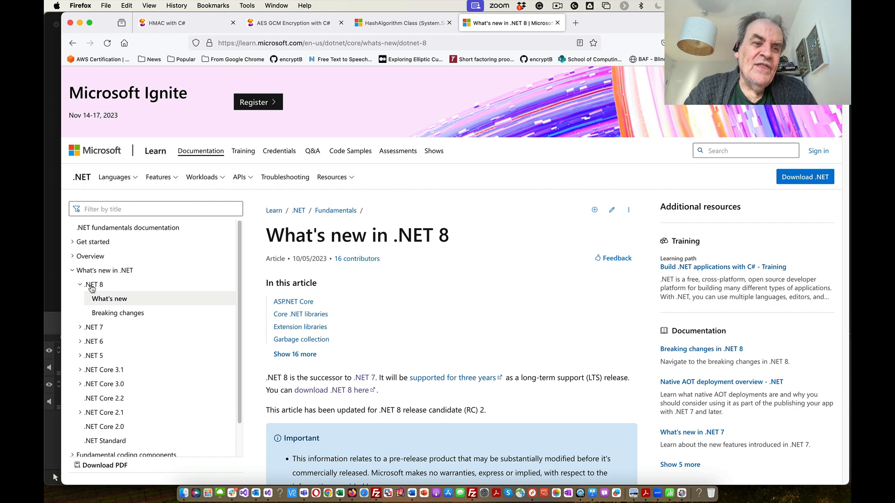
pyautogui.moveTo(94, 361)
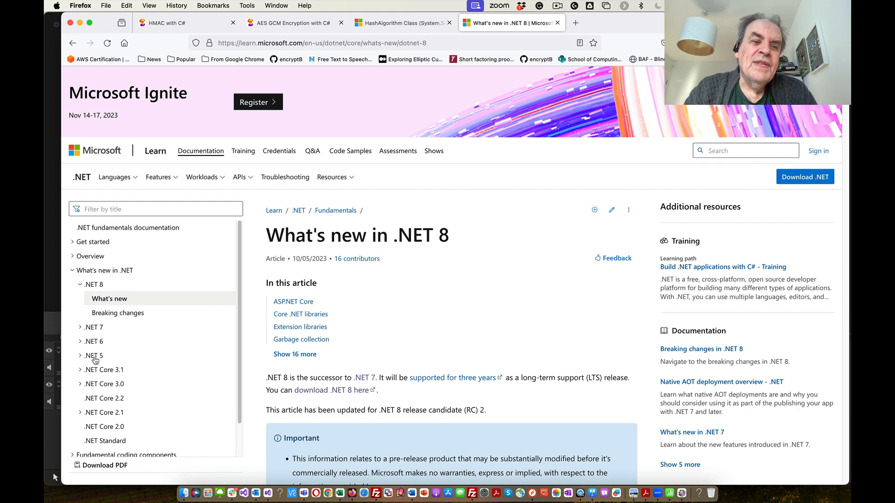
pyautogui.moveTo(97, 287)
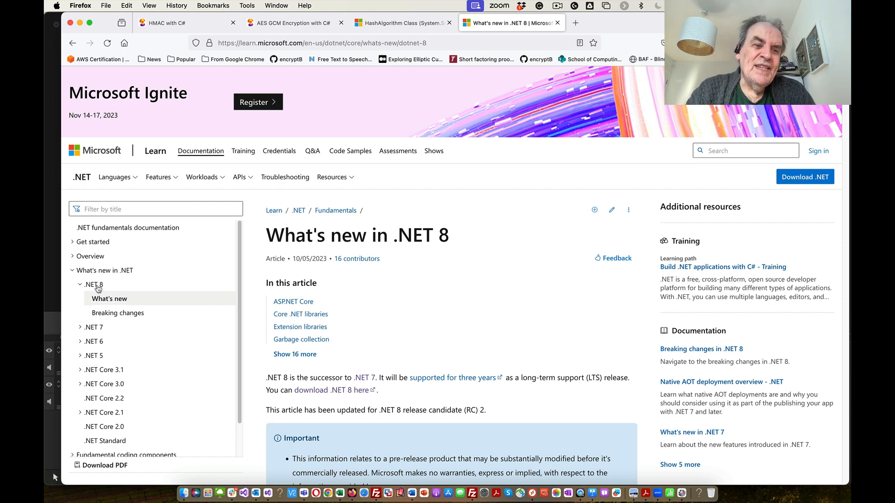
pyautogui.moveTo(95, 359)
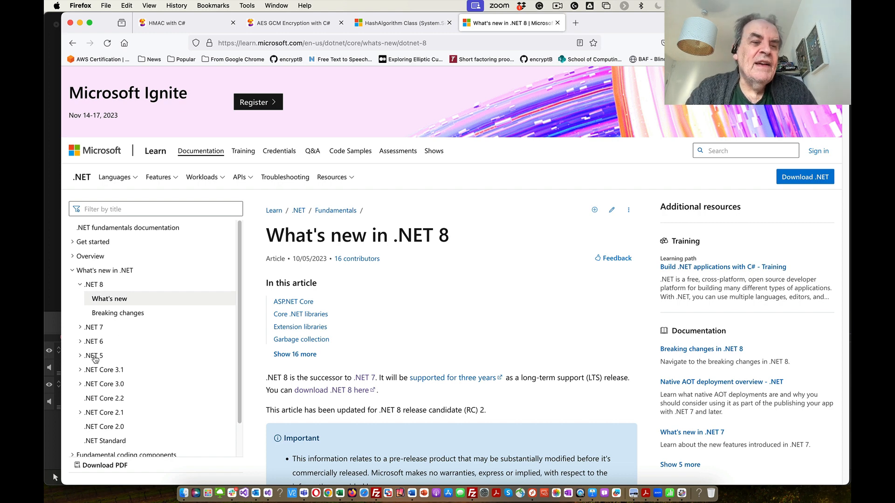
pyautogui.moveTo(424, 291)
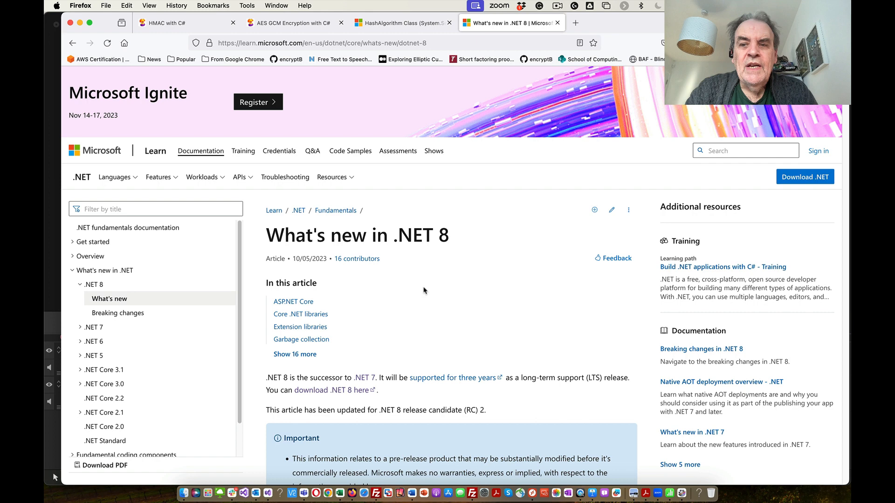
pyautogui.moveTo(805, 177)
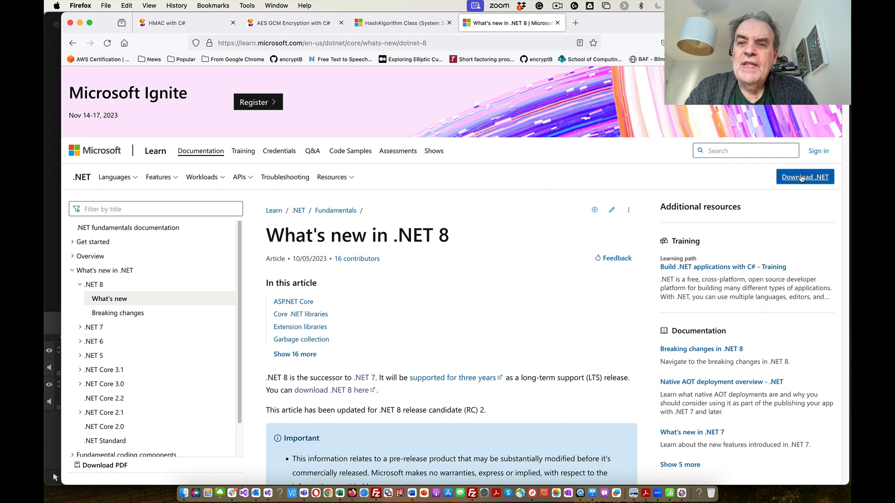
pyautogui.moveTo(804, 177)
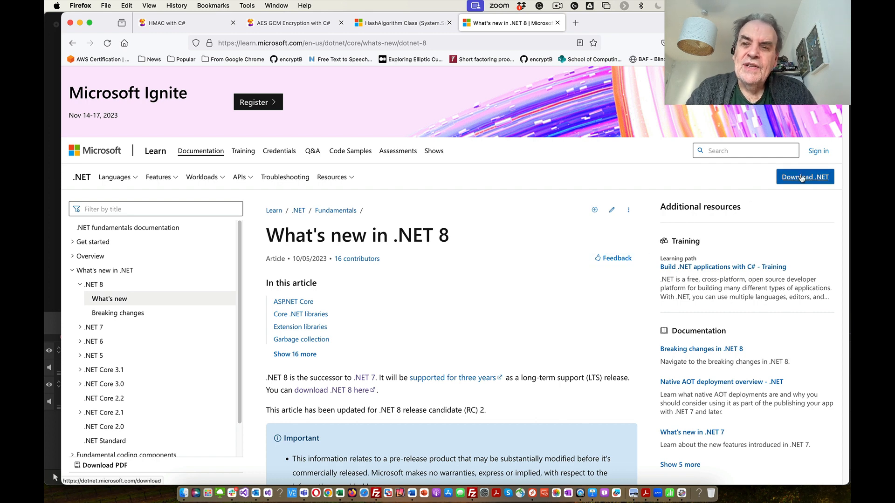
pyautogui.moveTo(305, 272)
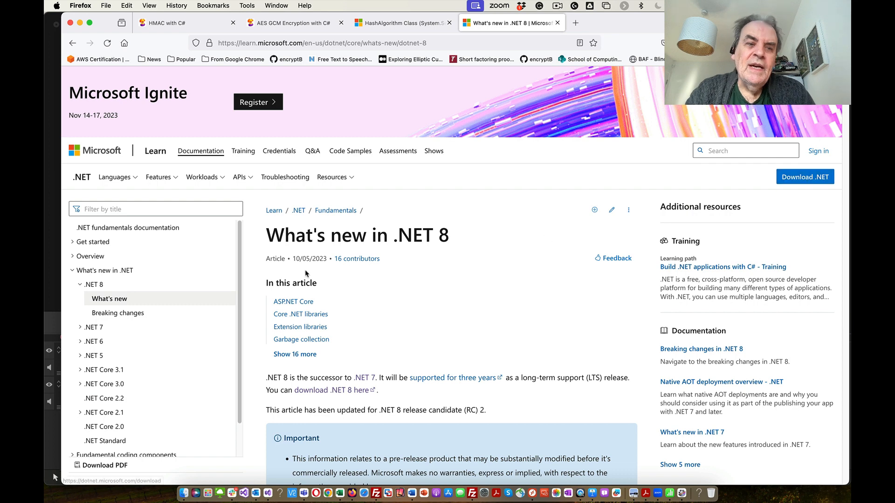
pyautogui.moveTo(97, 327)
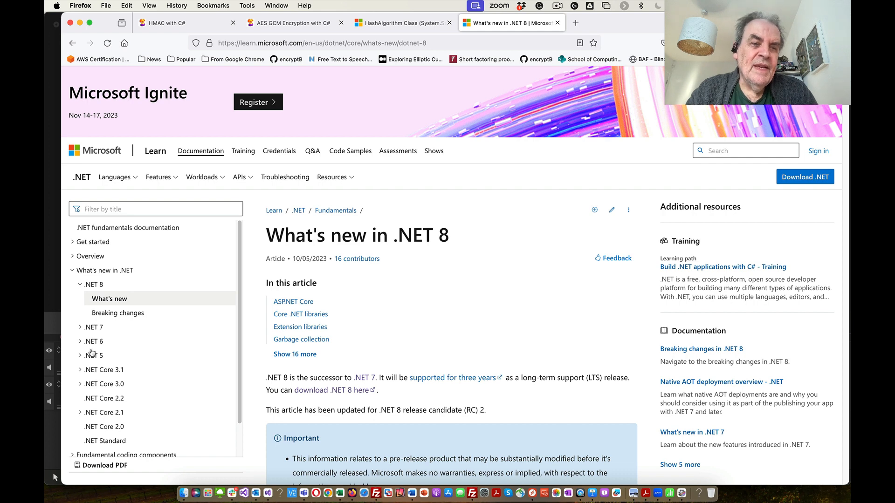
pyautogui.moveTo(375, 359)
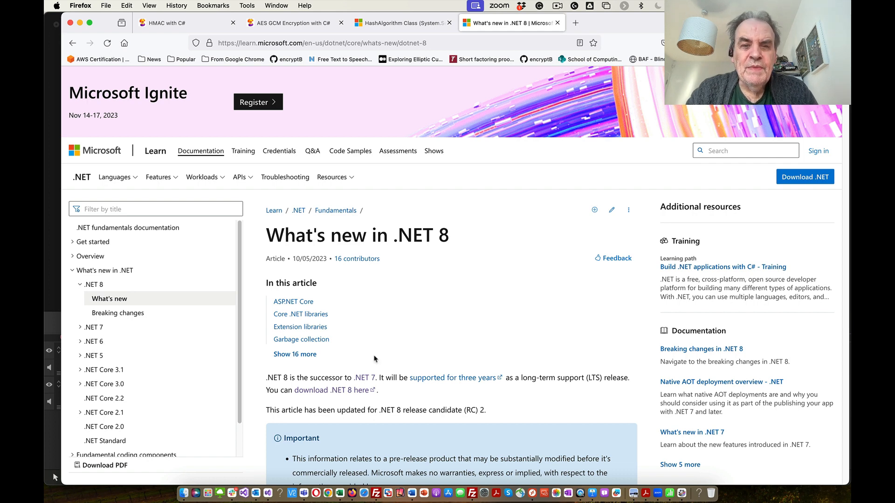
# Show the HashAlgorithm Class reference, select its namespace, and scroll to Notes to Implementers
pyautogui.click(399, 23)
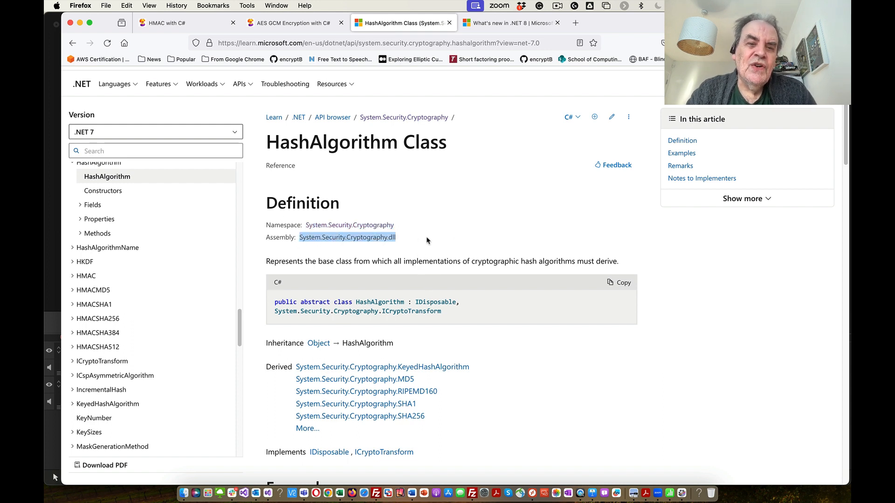
pyautogui.doubleClick(349, 224)
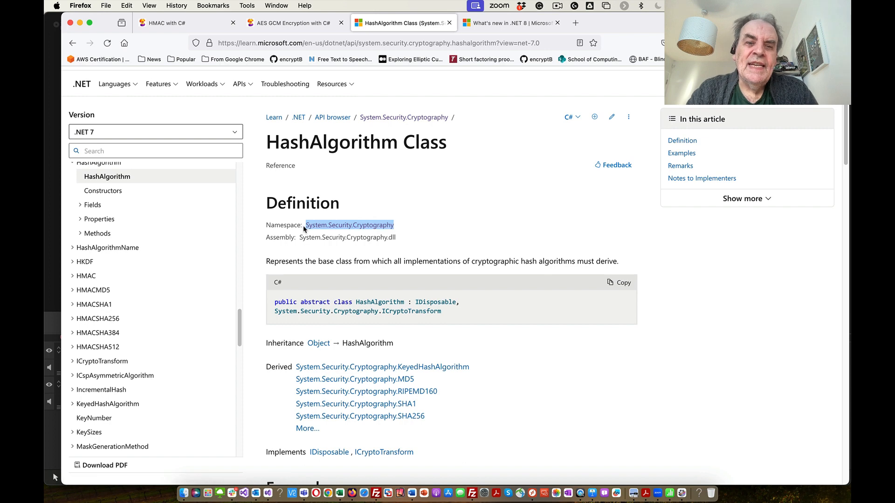
pyautogui.moveTo(363, 241)
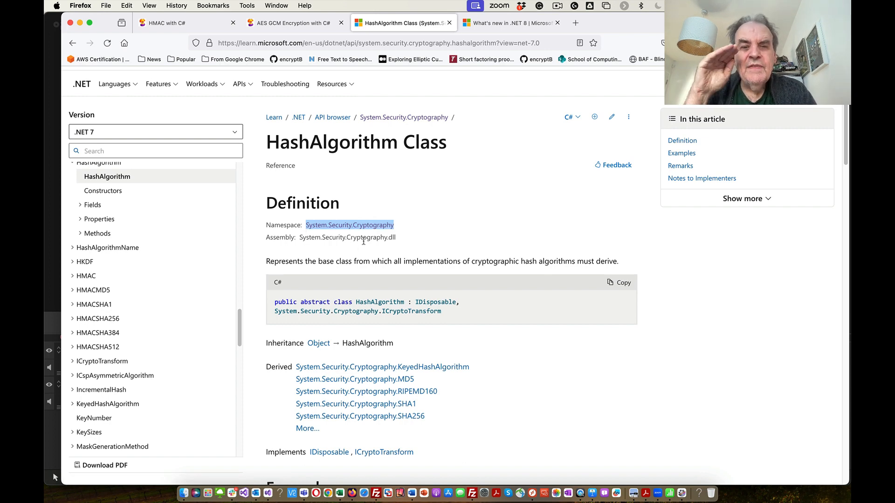
pyautogui.scroll(-3)
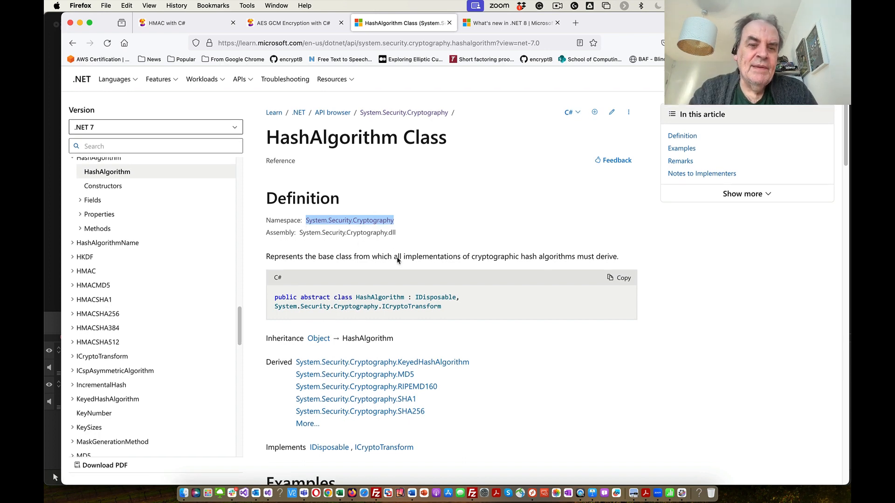
pyautogui.scroll(-3)
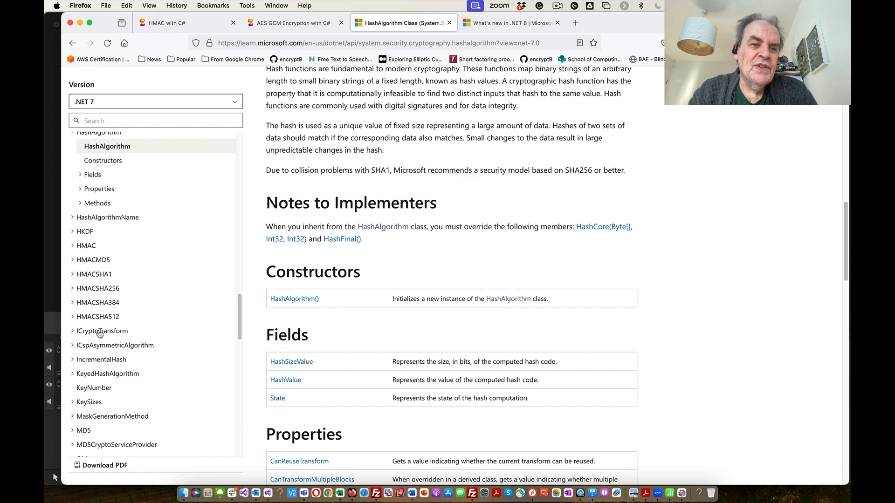
pyautogui.scroll(-3)
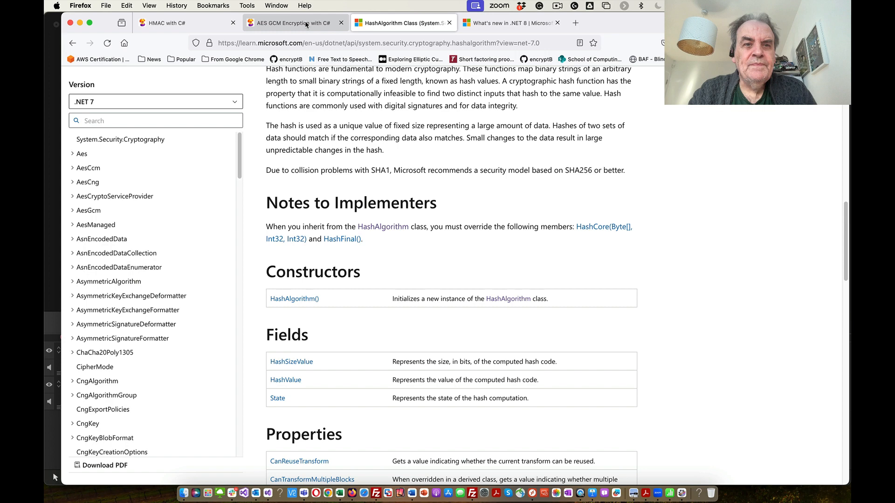
# Go from the C# and Crypto index to the 3DES CBC/ECB encryption page and scroll through its code
pyautogui.click(72, 43)
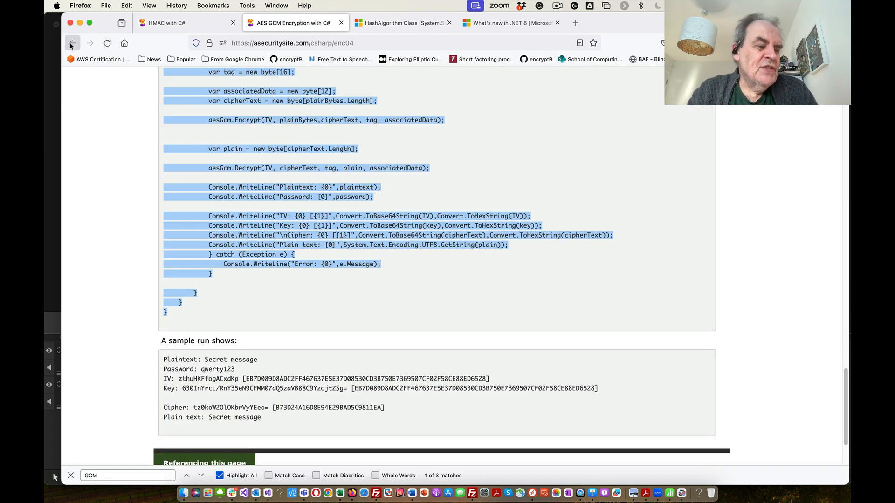
pyautogui.click(72, 42)
pyautogui.write('3DES')
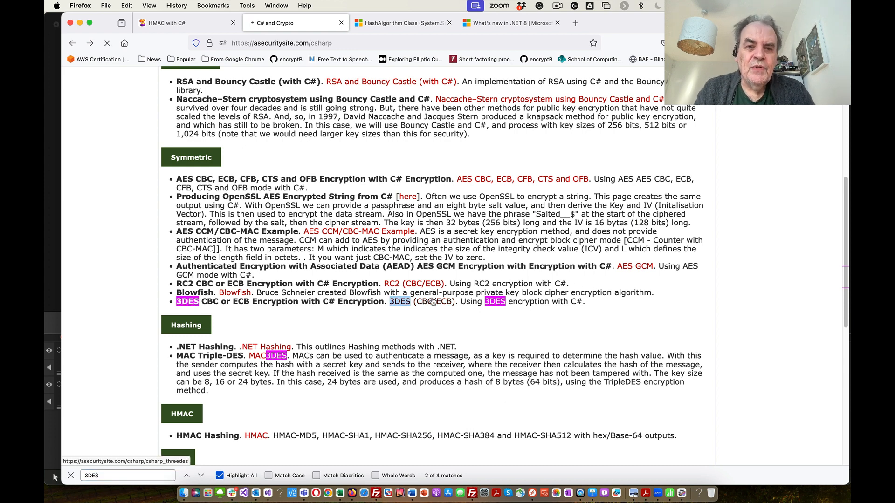
pyautogui.click(399, 302)
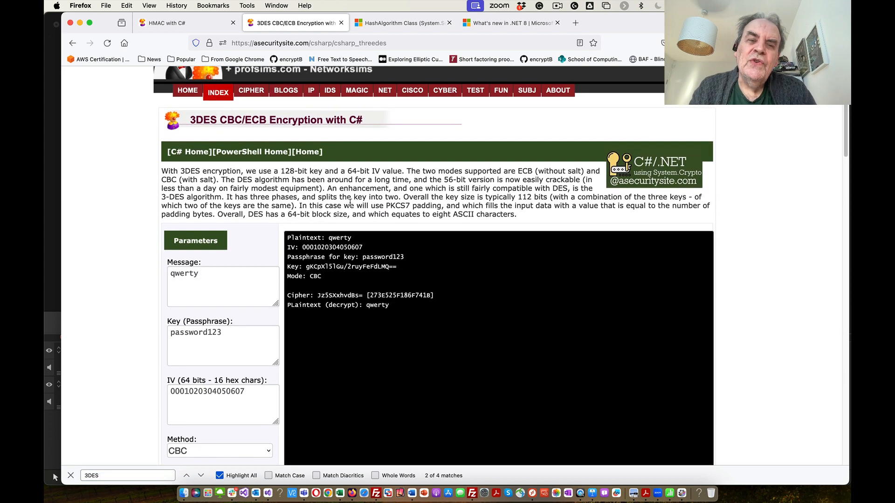
pyautogui.scroll(3)
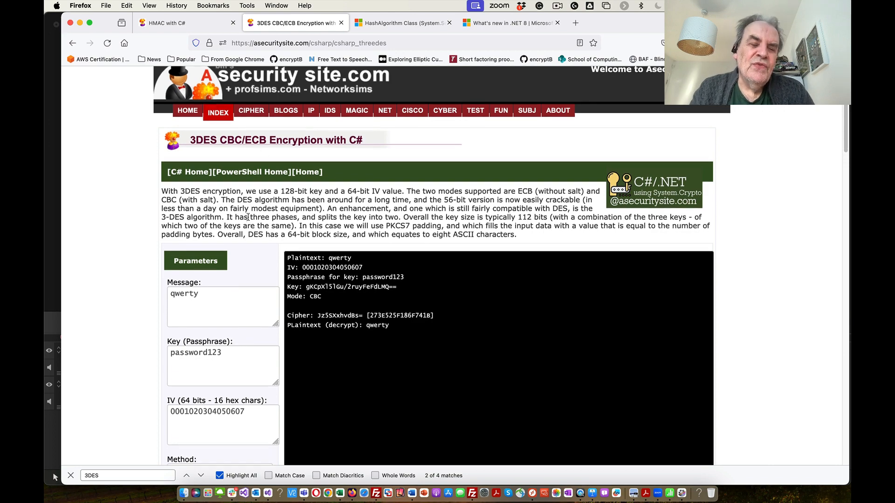
pyautogui.scroll(-3)
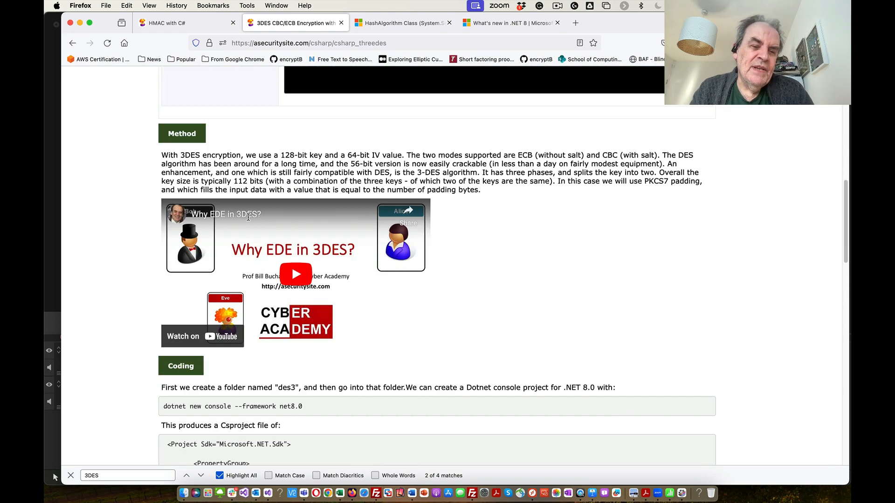
pyautogui.scroll(-3)
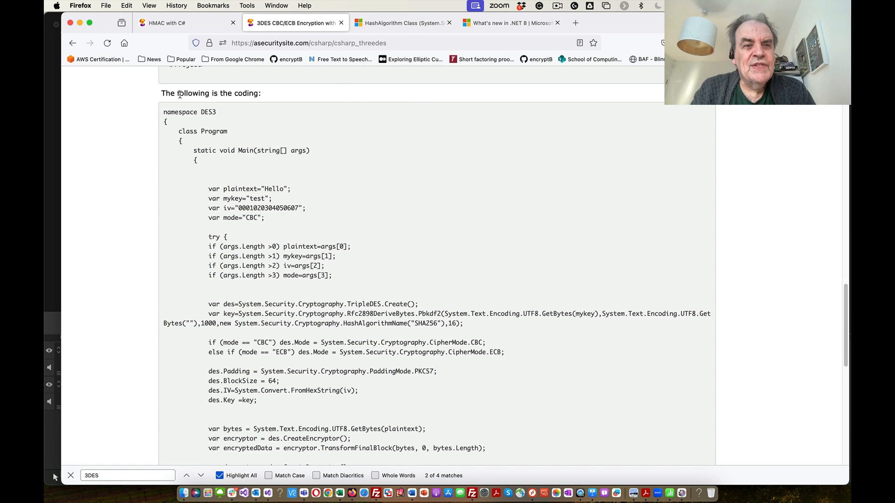
pyautogui.scroll(-3)
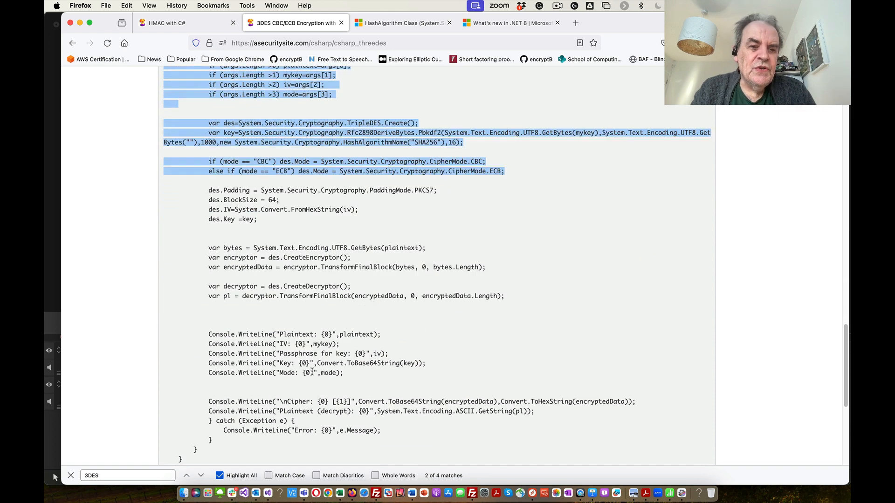
pyautogui.scroll(-3)
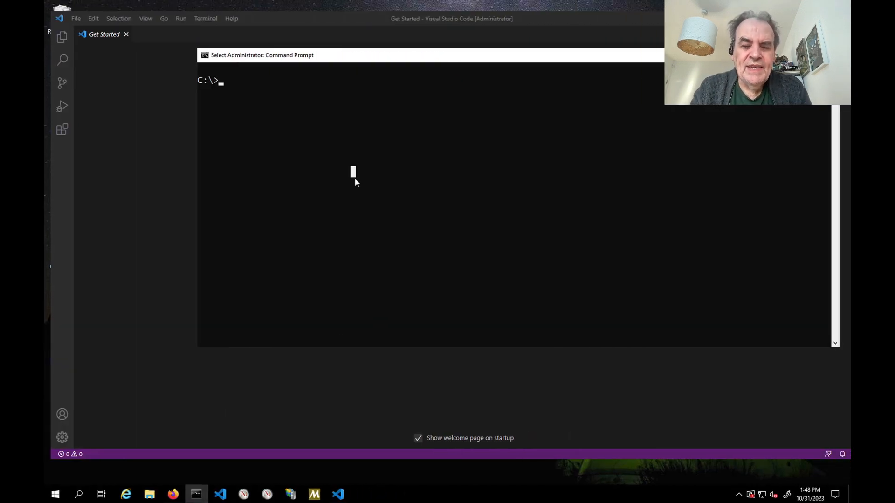
# Create a mydev folder, change into it, and make a des3 folder inside
pyautogui.write('mkdir m')
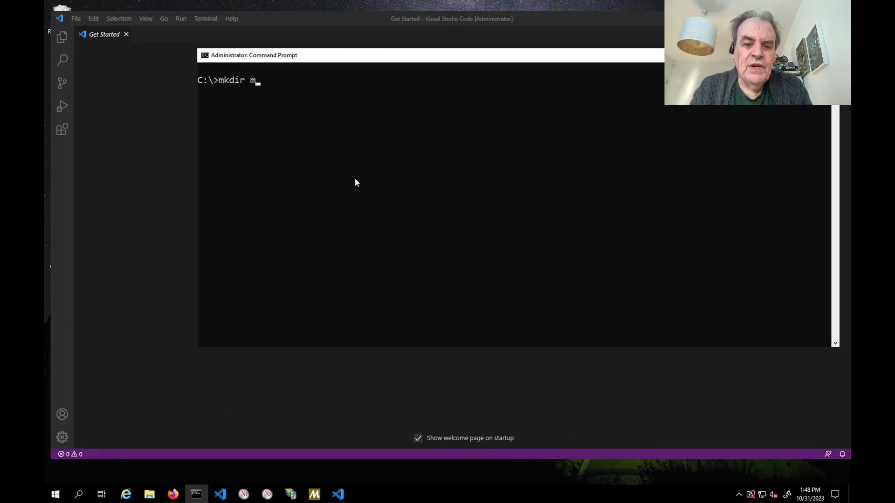
pyautogui.write('ydev')
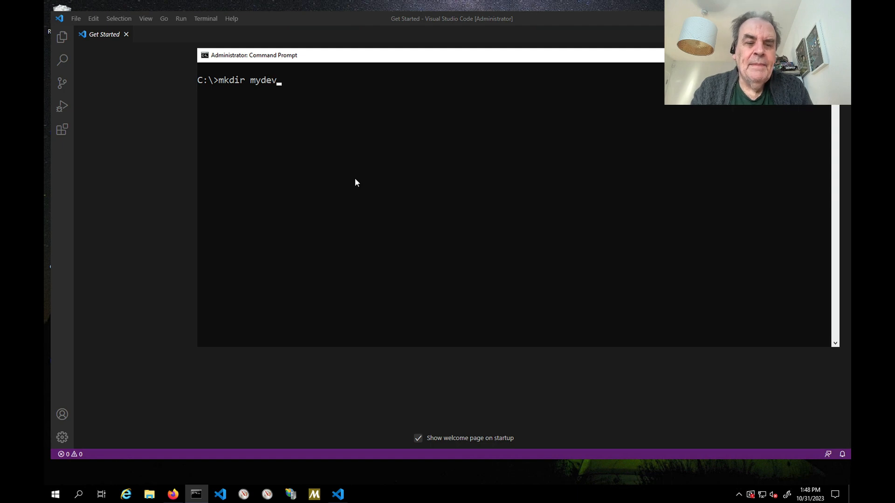
pyautogui.write('cd myd')
pyautogui.write('mkdi')
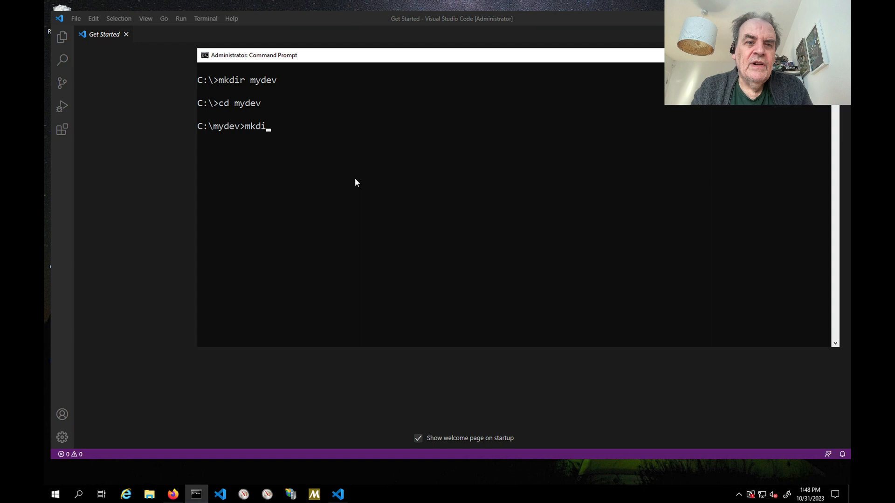
pyautogui.write('r')
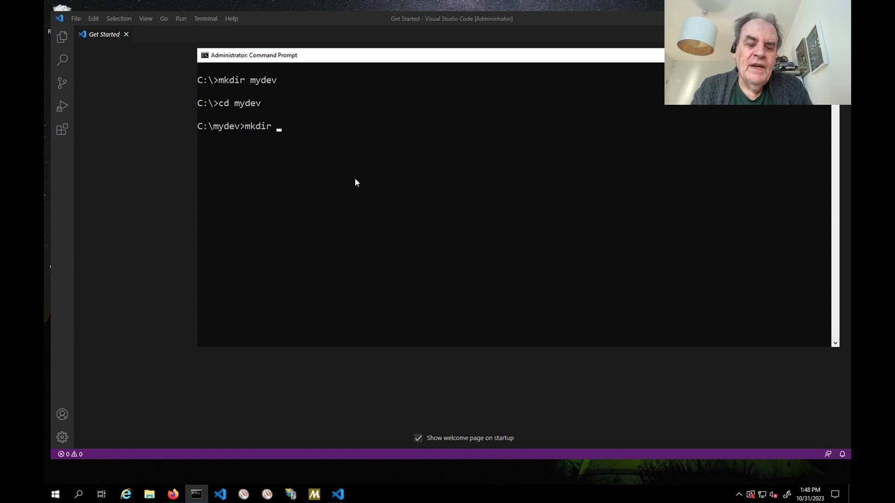
pyautogui.write('des3')
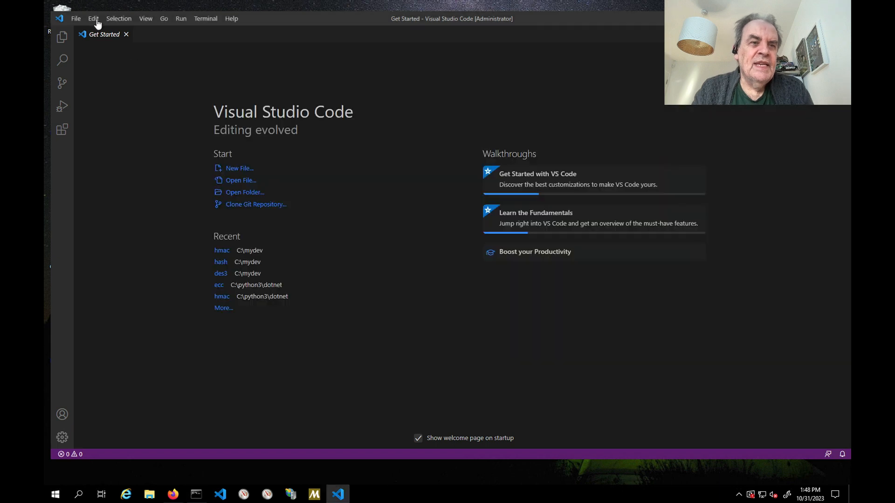
# Open c:\mydev\des3 as the Visual Studio Code workspace folder
pyautogui.click(76, 18)
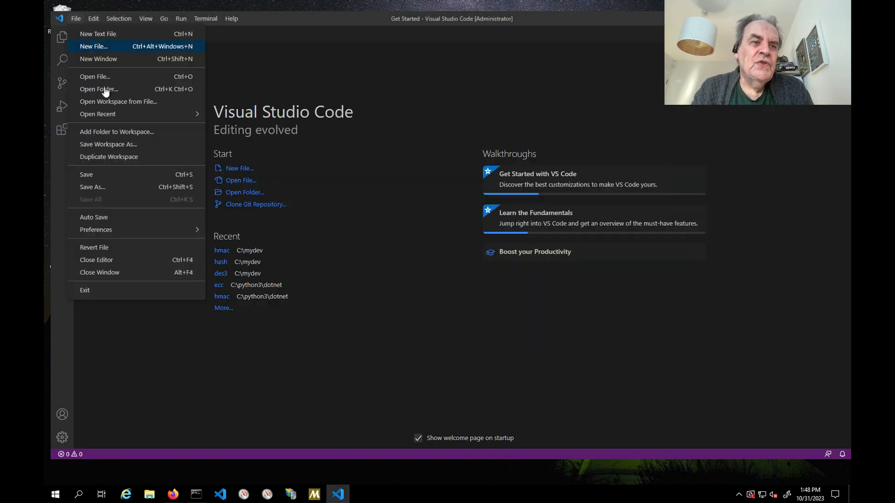
pyautogui.click(99, 89)
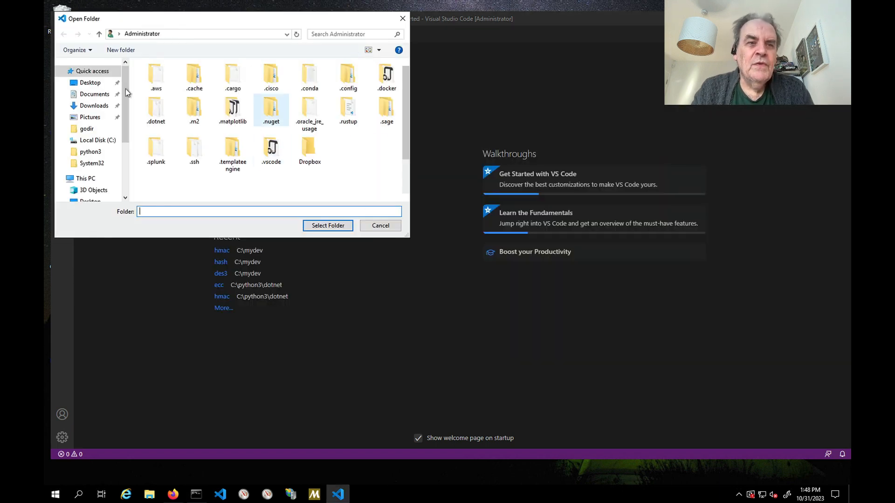
pyautogui.write('c:\\mydev\\')
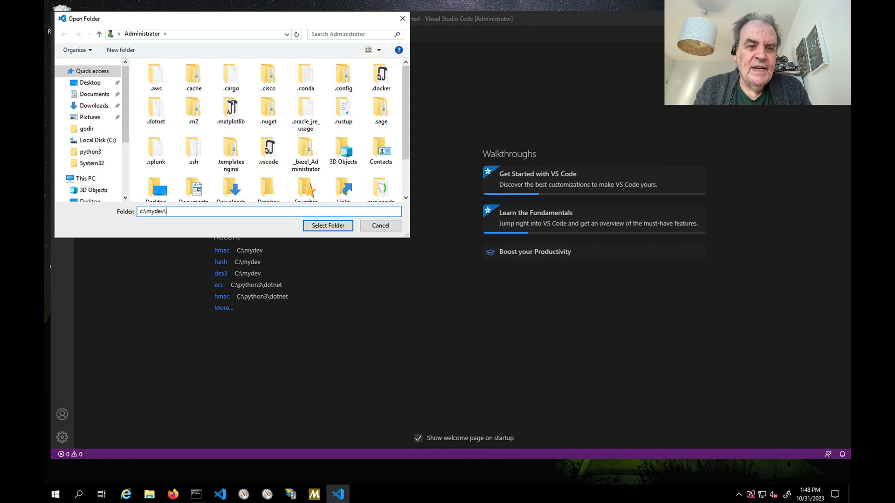
pyautogui.click(269, 211)
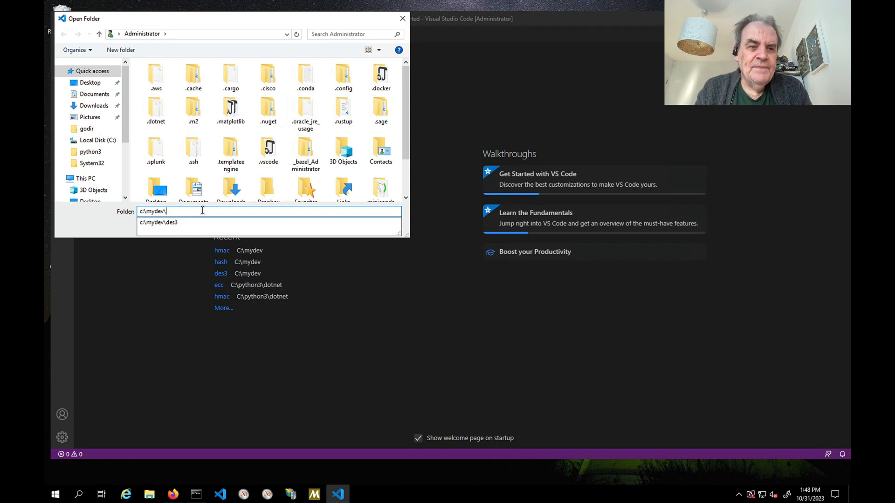
pyautogui.click(159, 223)
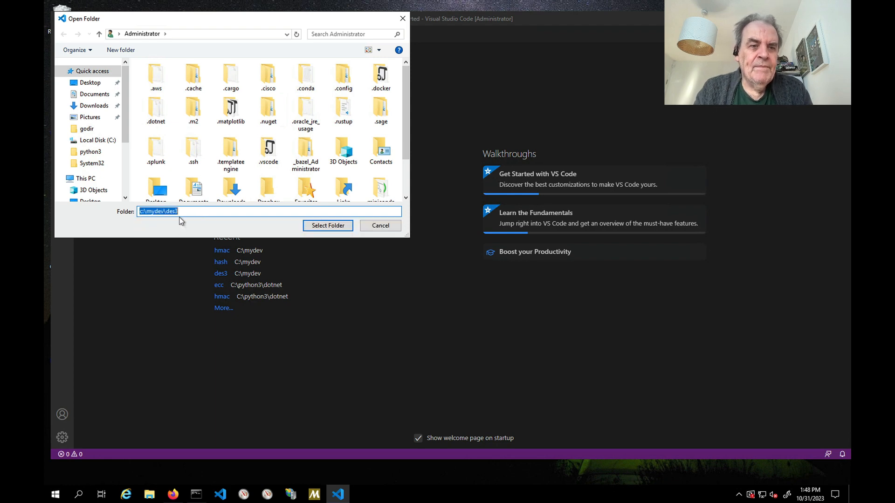
pyautogui.click(380, 226)
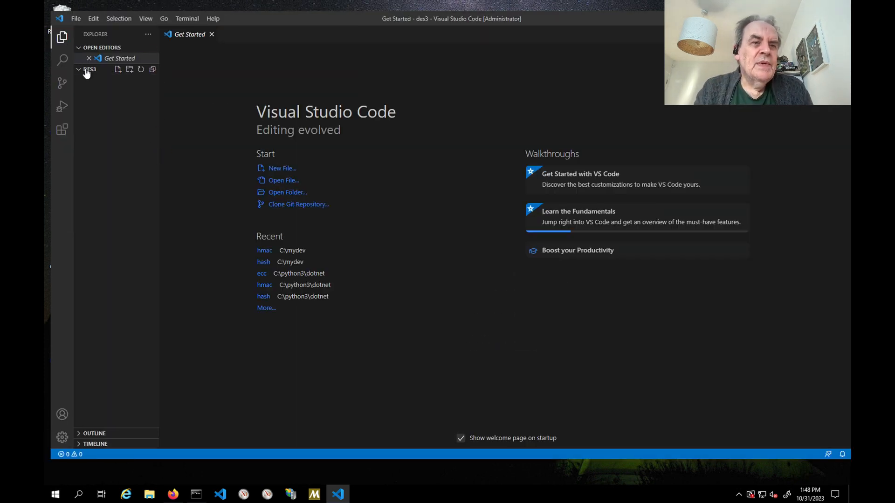
pyautogui.moveTo(191, 18)
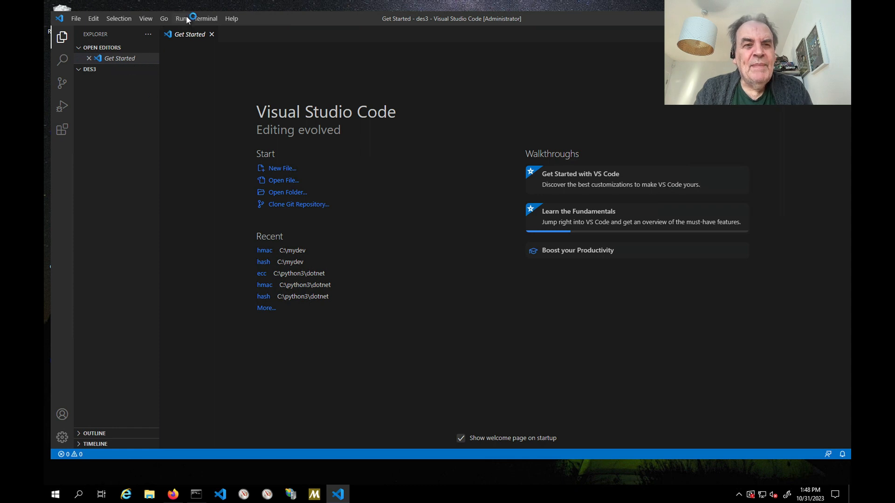
# Open a new terminal in the des3 workspace
pyautogui.click(181, 18)
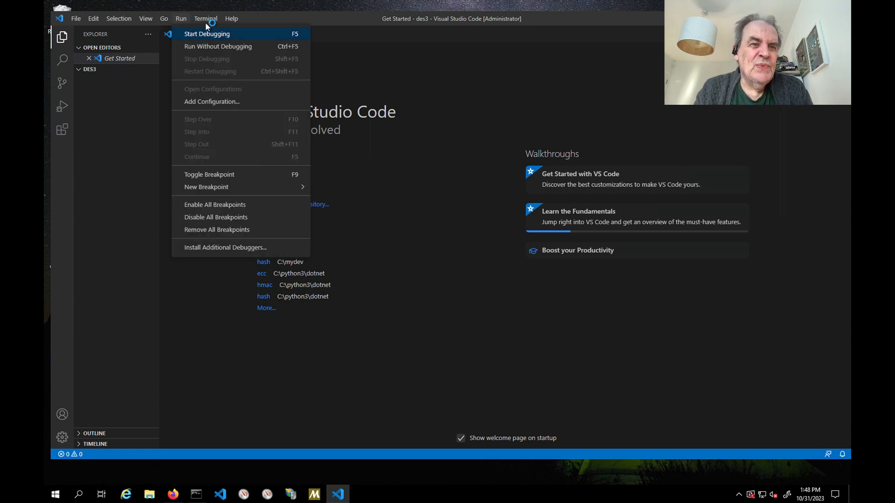
pyautogui.click(205, 18)
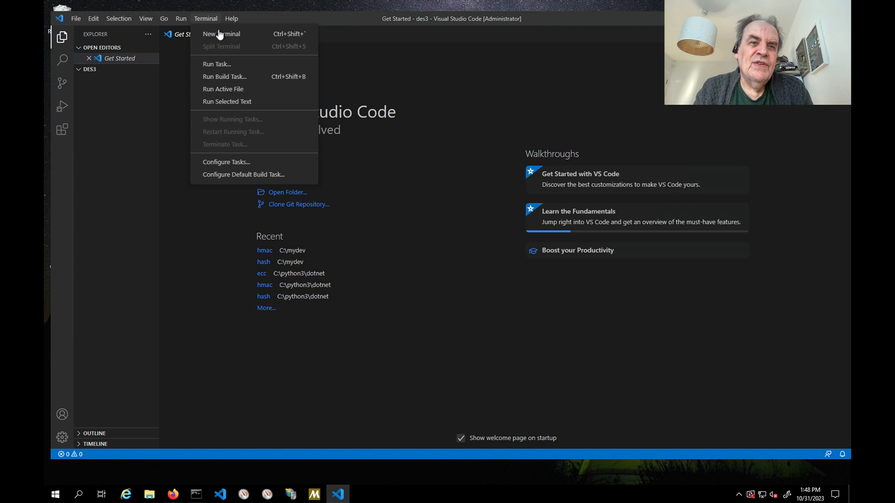
pyautogui.click(221, 34)
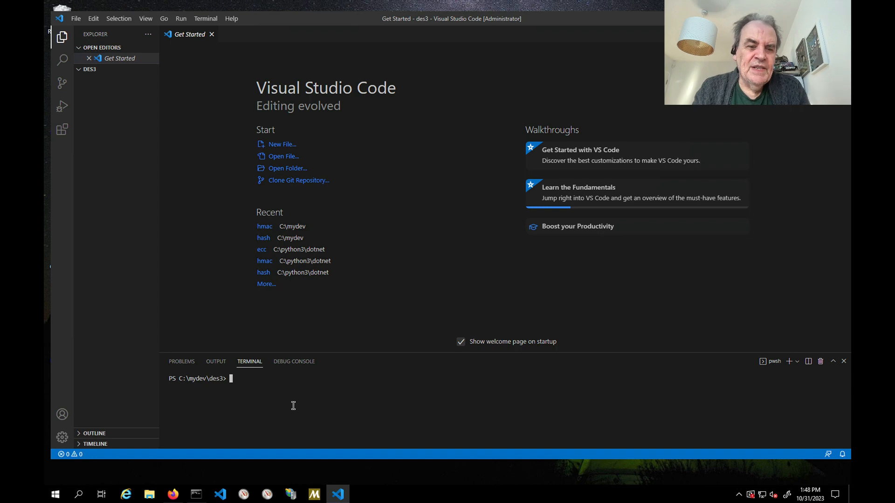
# Run dotnet new console --framework net8.0 to generate the console project
pyautogui.write('dotnet run oog1')
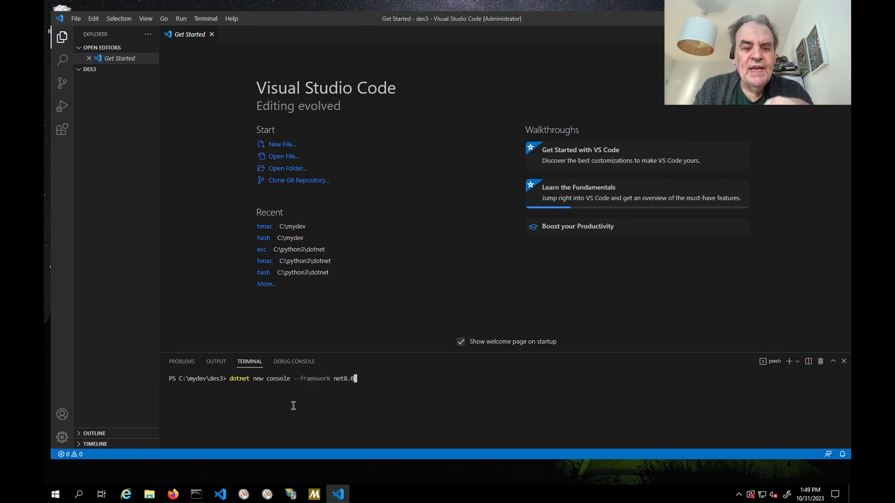
pyautogui.doubleClick(278, 378)
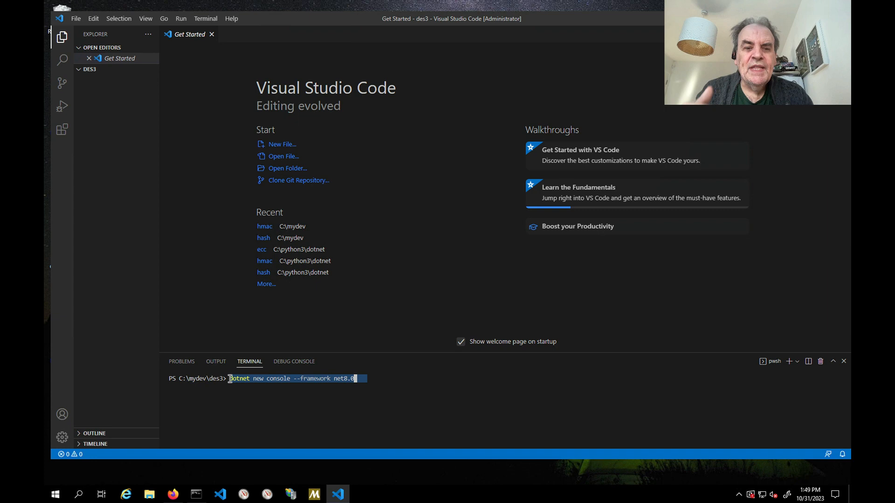
pyautogui.click(370, 378)
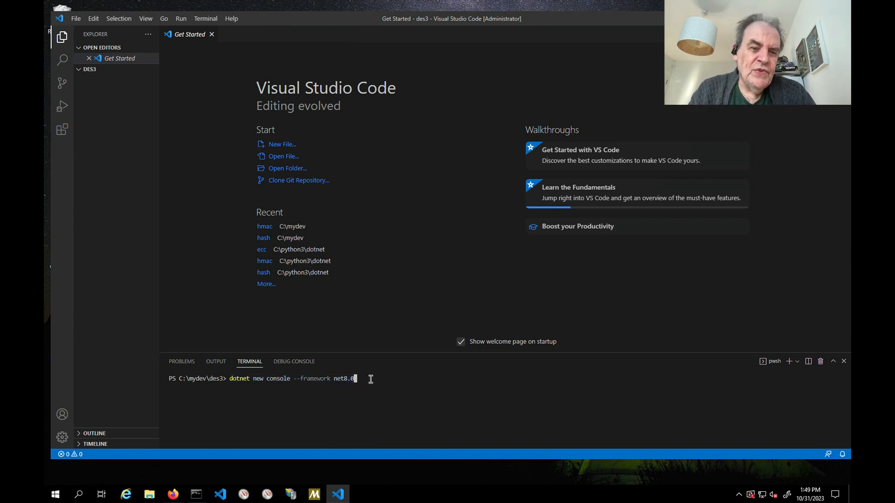
pyautogui.press('Return')
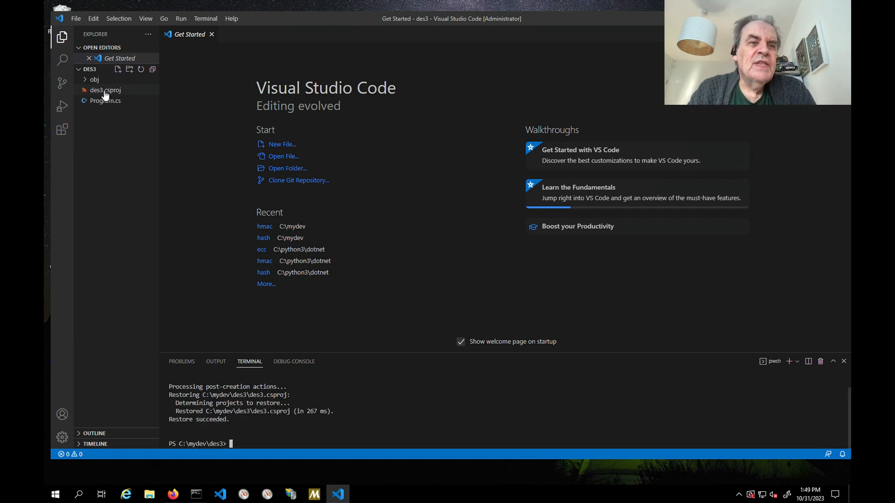
# Review des3.csproj targeting net8.0, then view the Hello, World code in Program.cs
pyautogui.click(105, 90)
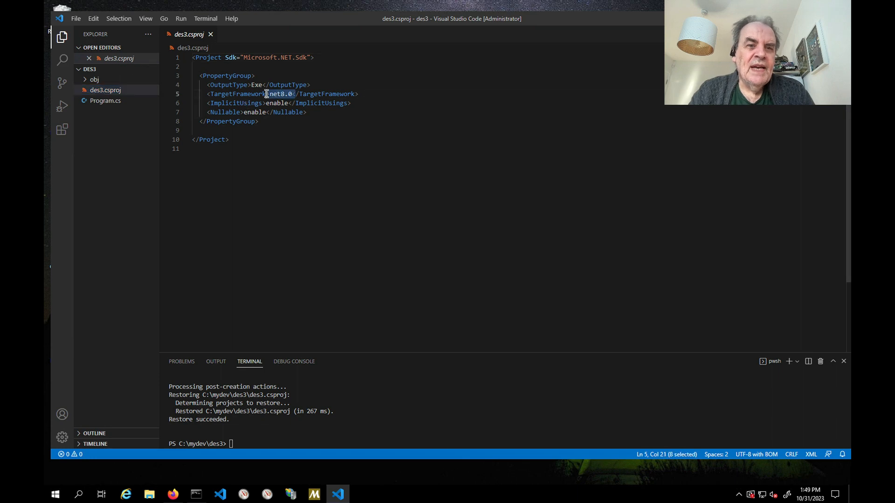
pyautogui.moveTo(104, 101)
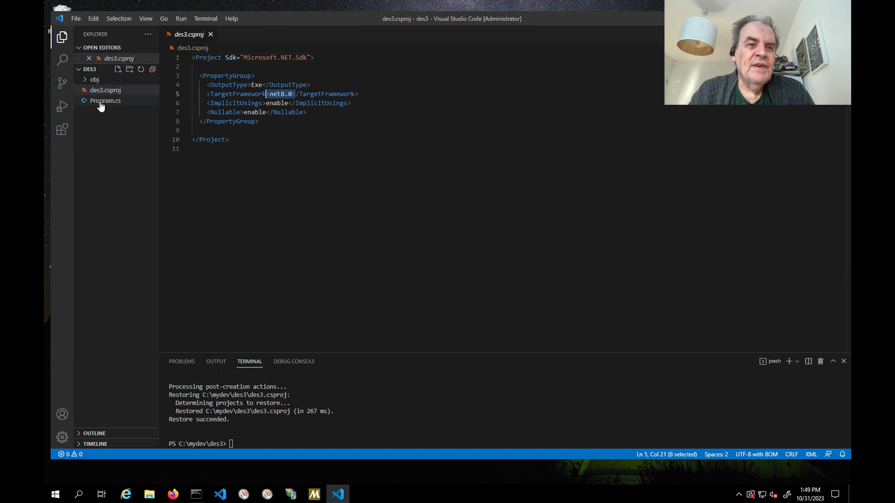
pyautogui.click(105, 101)
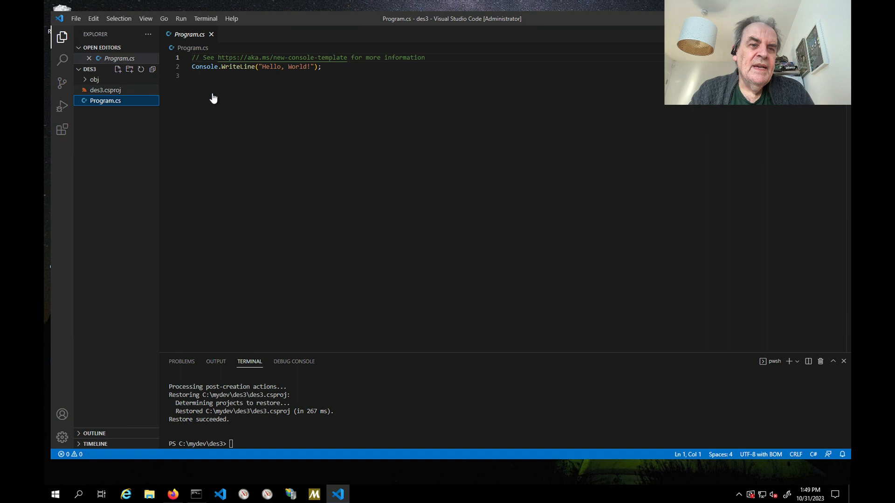
pyautogui.click(105, 89)
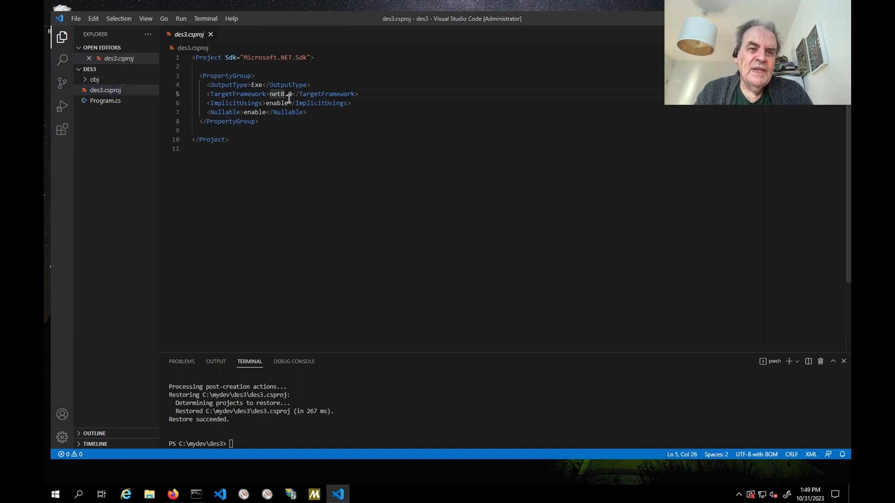
pyautogui.click(105, 90)
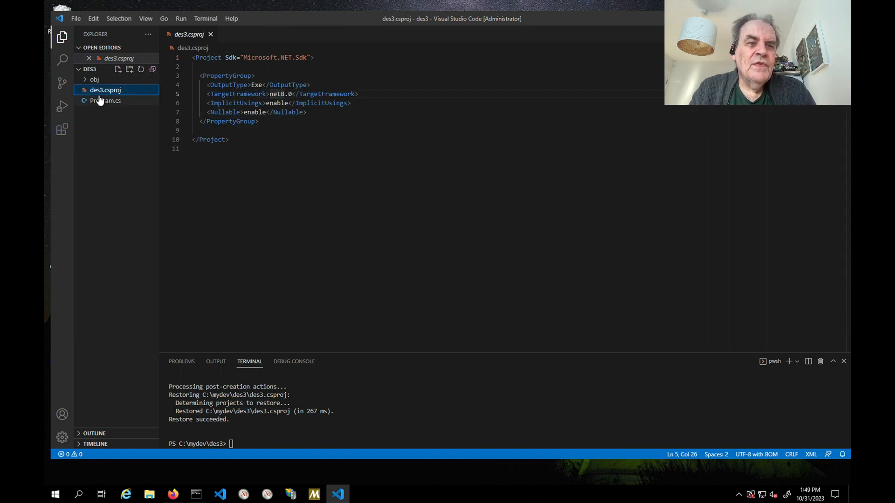
pyautogui.click(105, 100)
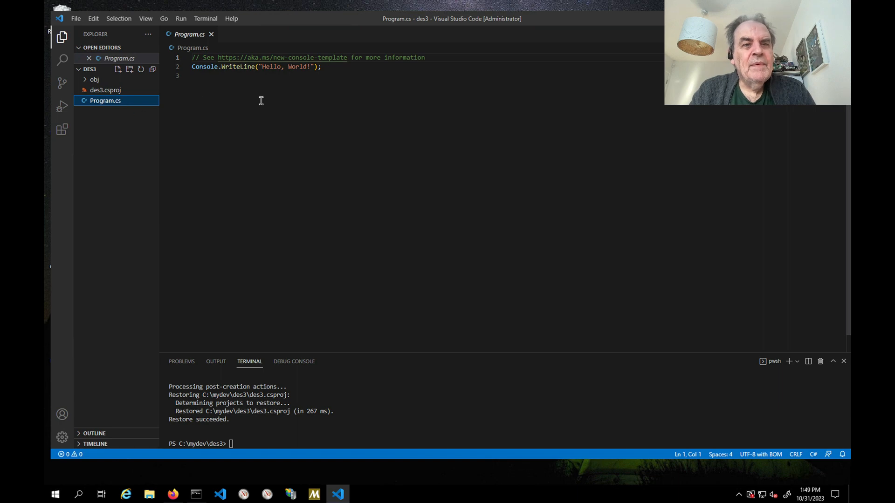
# Replace Program.cs with the 3DES CBC/ECB code, add a System.Security.Cryptography using, and save
pyautogui.press('ctrl+a')
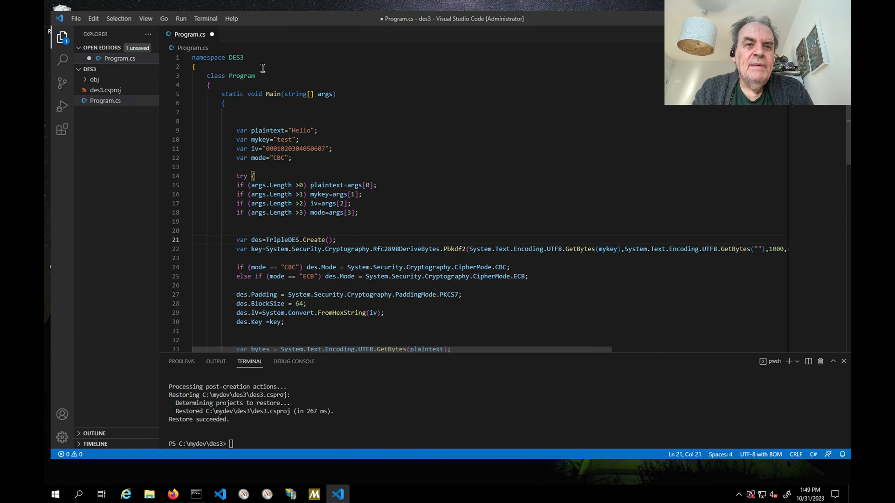
pyautogui.write('using')
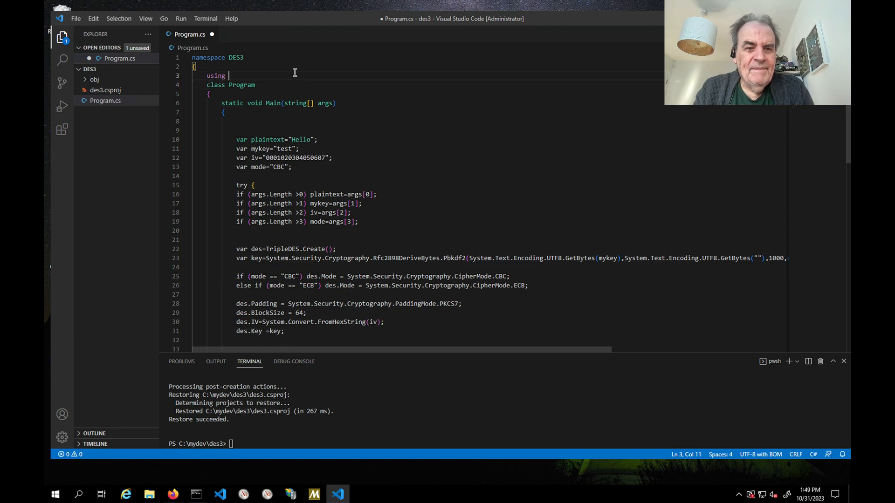
pyautogui.press('Backspace')
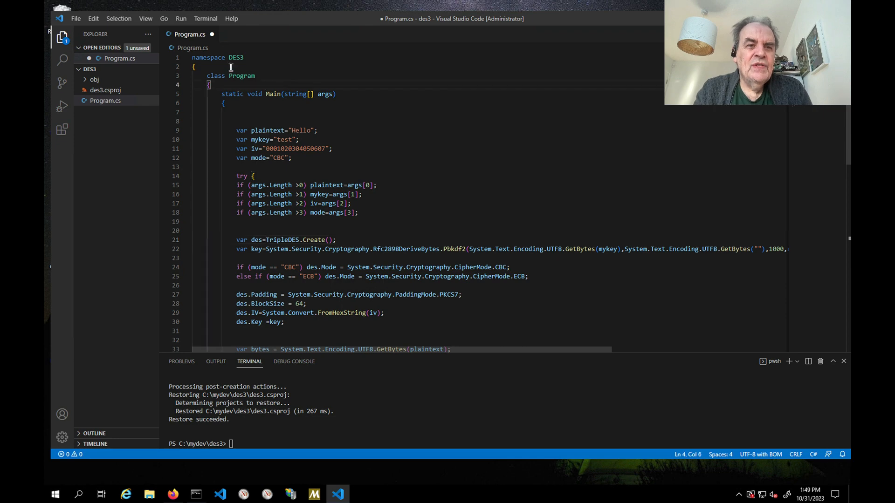
pyautogui.write('us')
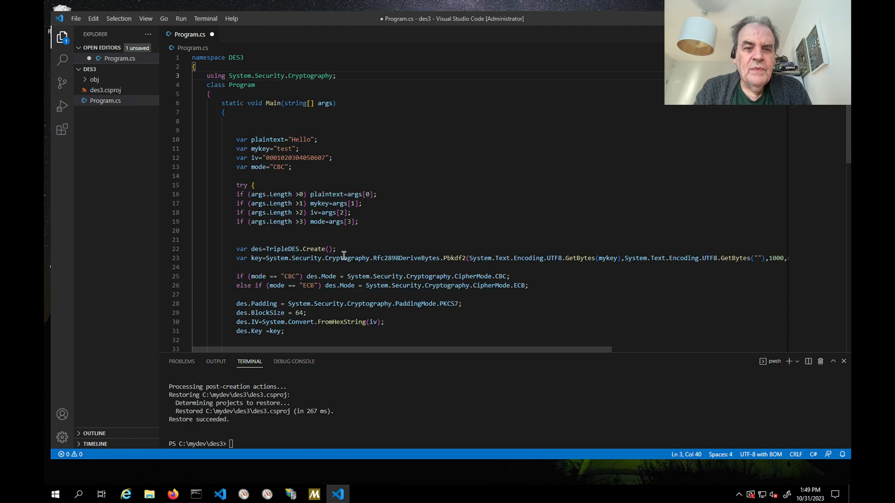
pyautogui.moveTo(294, 236)
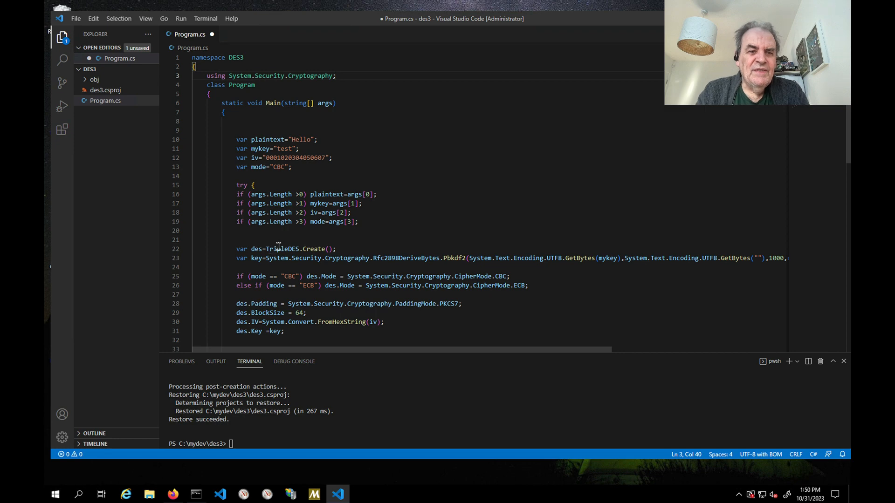
pyautogui.click(279, 249)
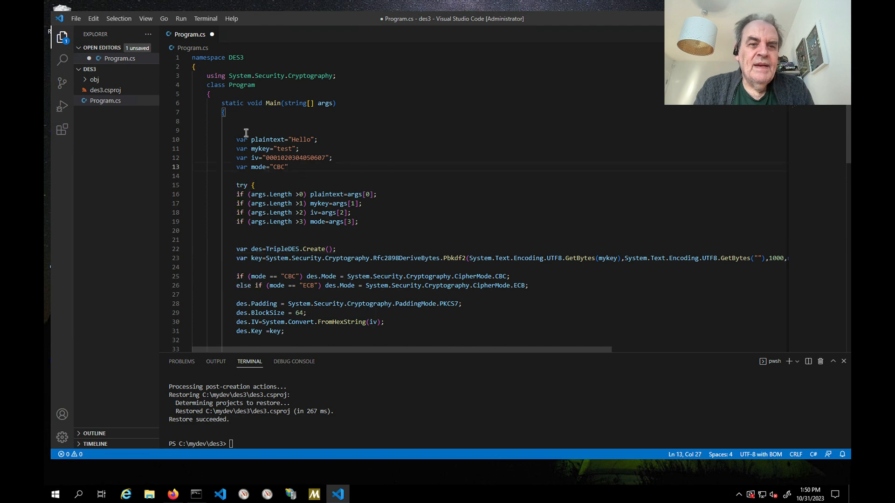
pyautogui.click(75, 18)
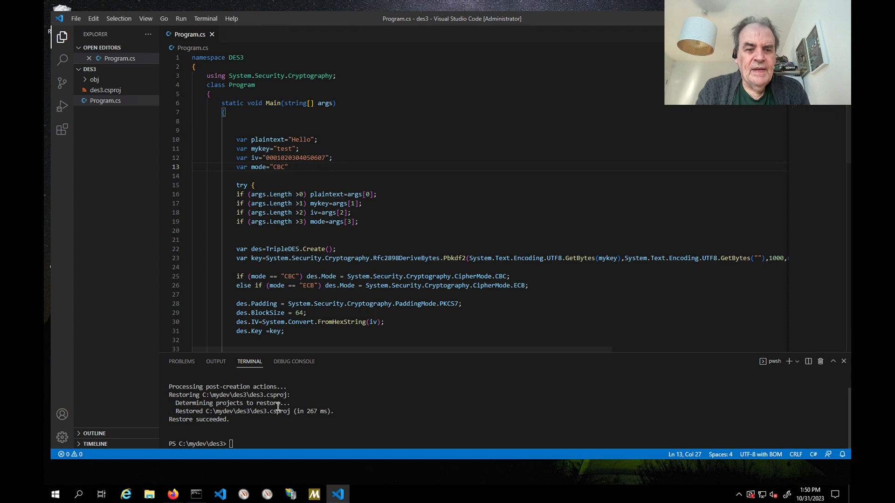
# Add the missing semicolon after mode="CBC" on line 13 and rebuild with 0 errors
pyautogui.write('dotnet')
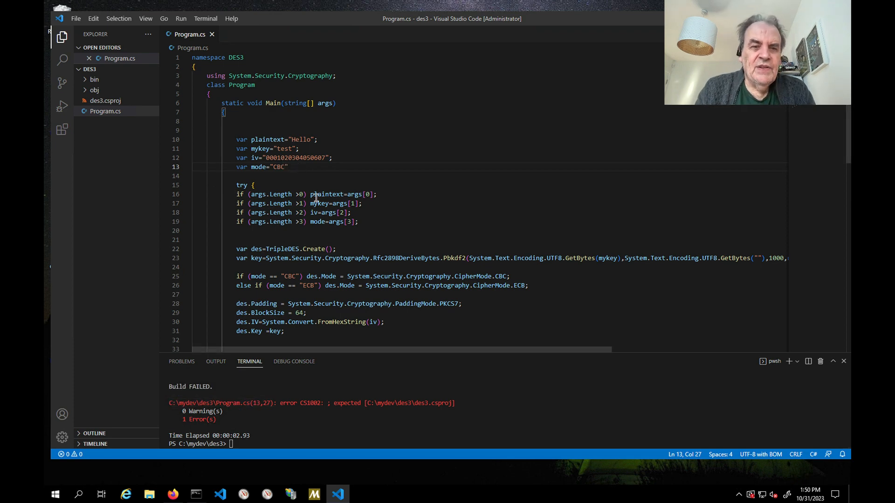
pyautogui.write(';')
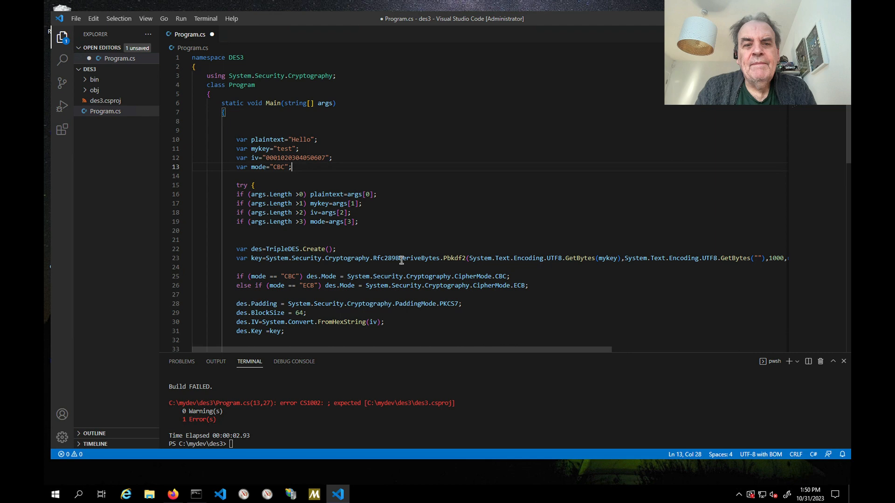
pyautogui.click(76, 18)
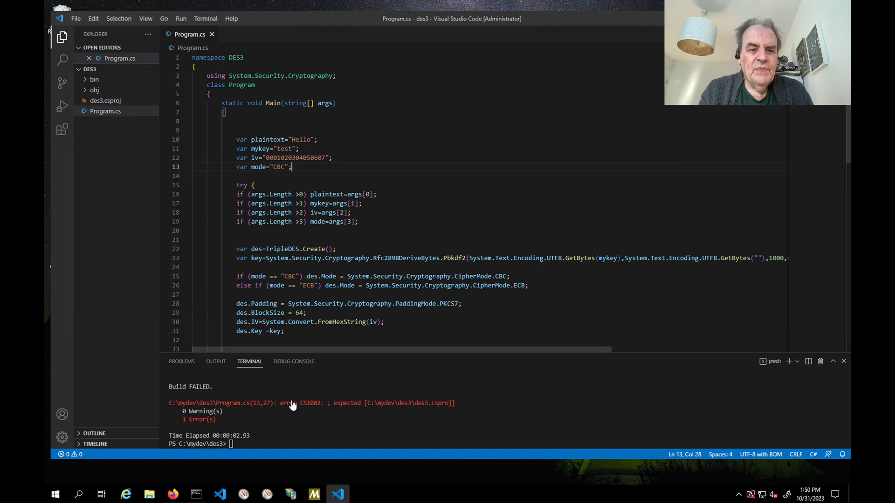
pyautogui.write('dotnet build')
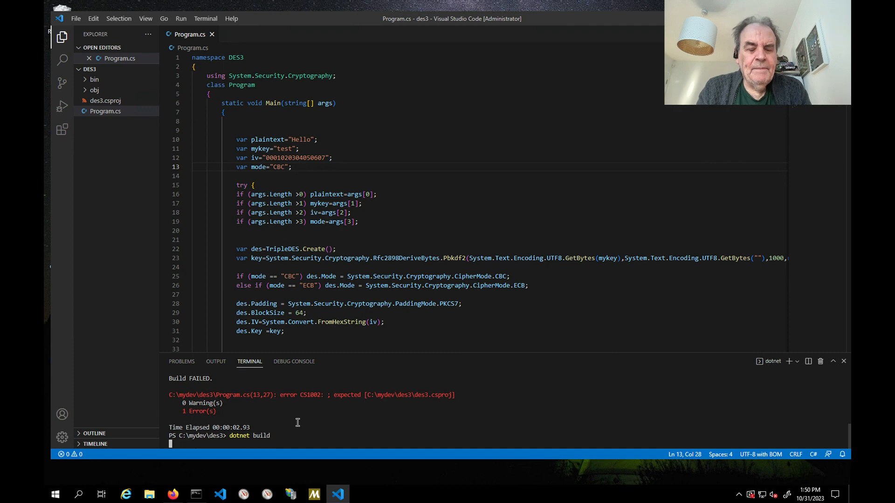
pyautogui.press('Return')
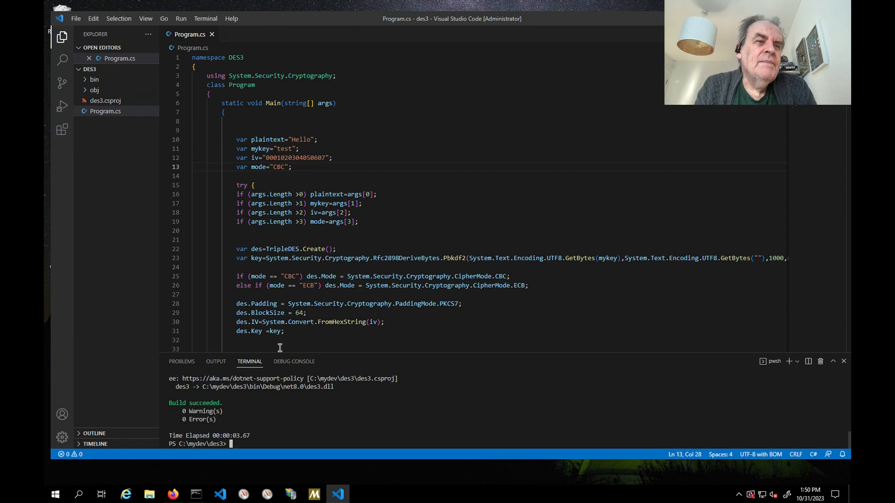
# Expand bin/Debug/net8.0 in the Explorer to list des3.dll, des3.exe and des3.pdb
pyautogui.click(95, 80)
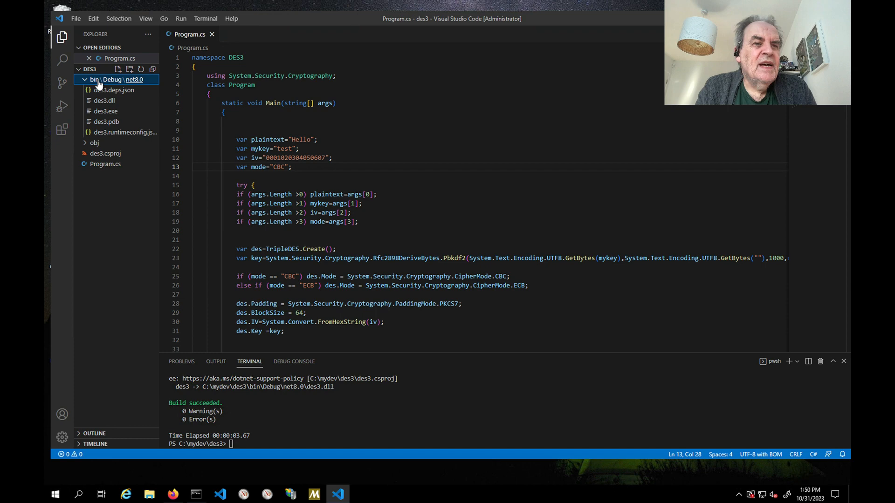
pyautogui.moveTo(117, 79)
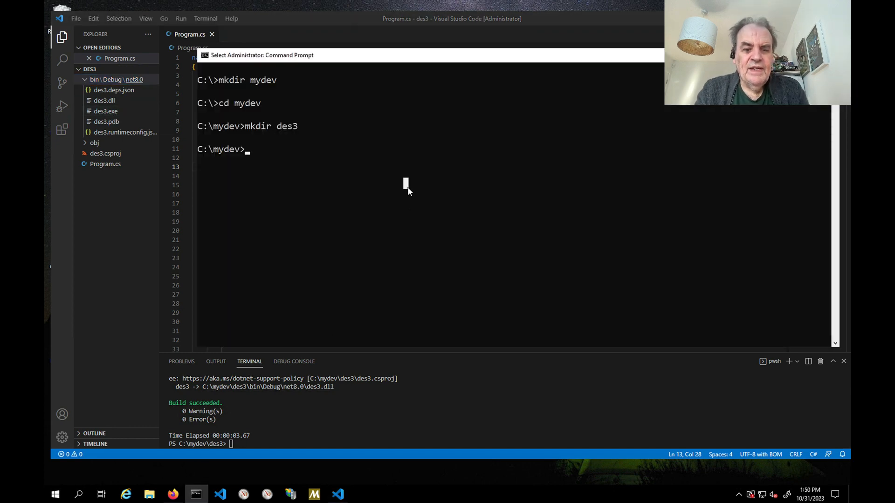
# Navigate into des3\bin\Debug\net8.0, listing the compiled des3 files along the way
pyautogui.write('cd des3')
pyautogui.write('cd bi')
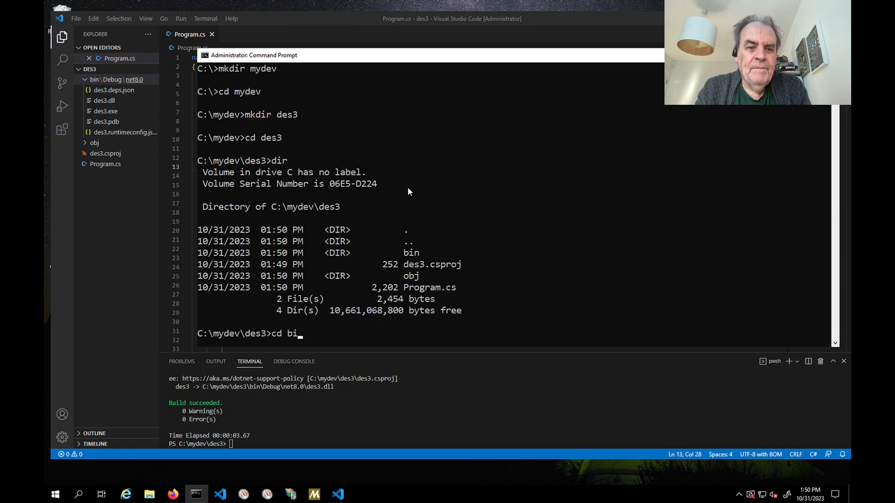
pyautogui.press('Return')
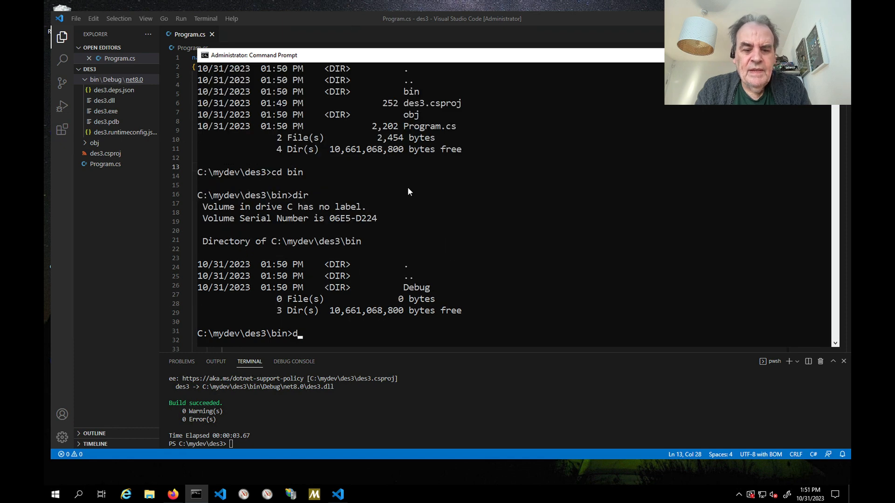
pyautogui.write('cd de')
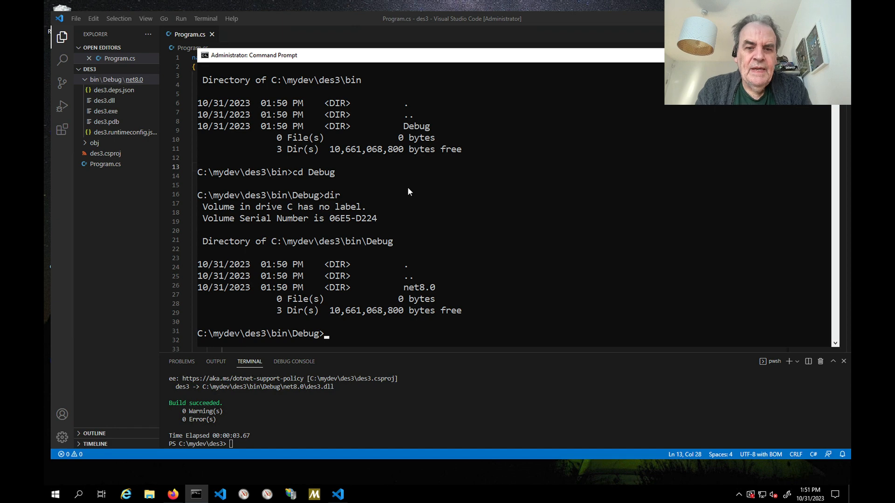
pyautogui.write('cd net8.0')
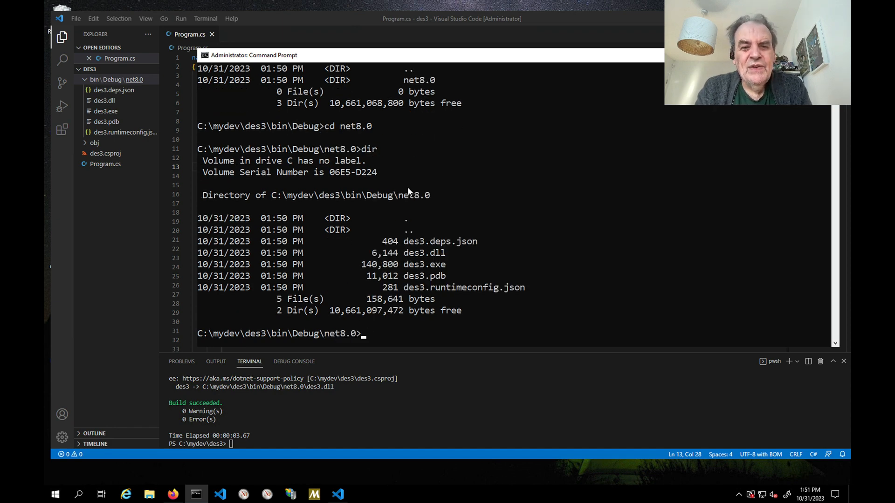
pyautogui.write('des3')
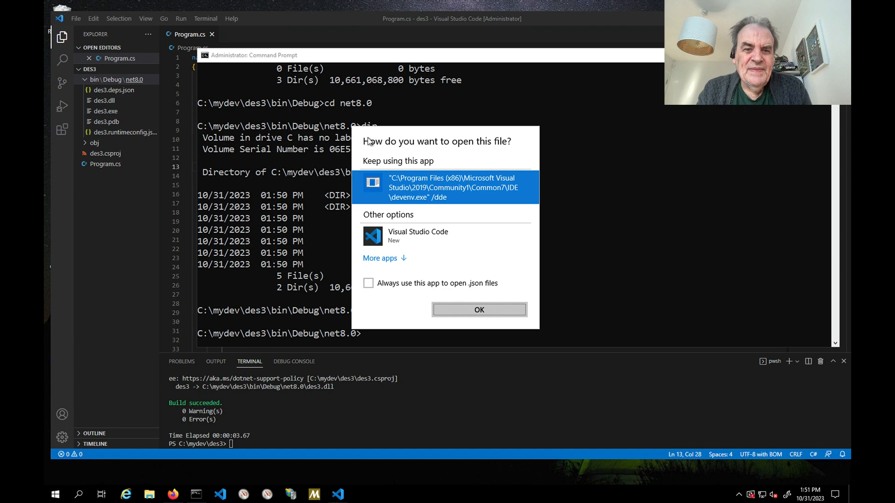
pyautogui.moveTo(448, 312)
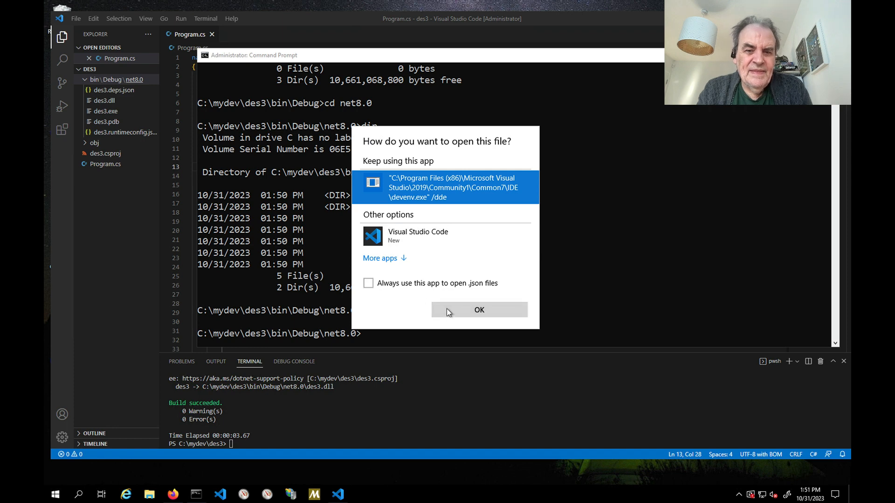
pyautogui.moveTo(412, 181)
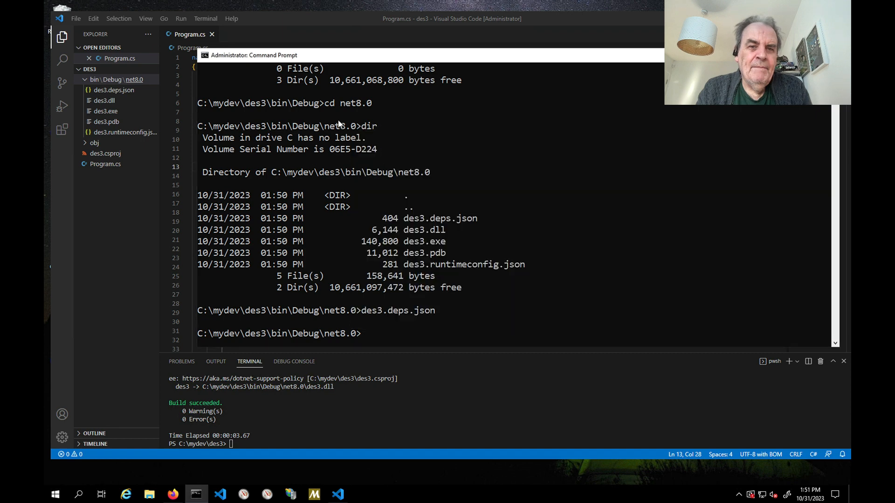
pyautogui.write('des')
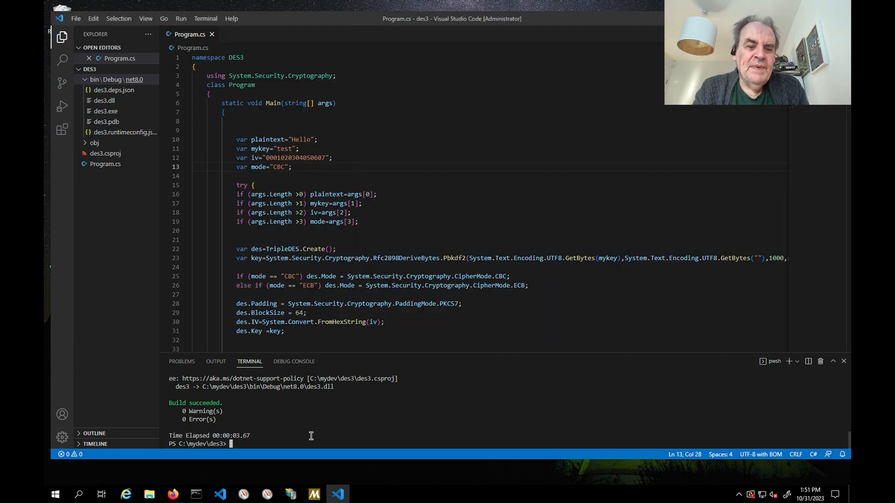
# Run the 3DES program with dotnet run using its default Hello message
pyautogui.write('d')
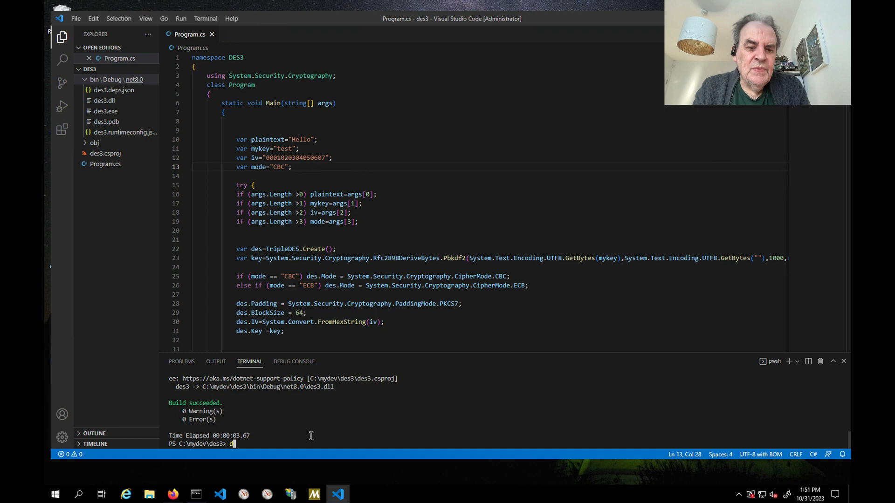
pyautogui.write('dotnet run')
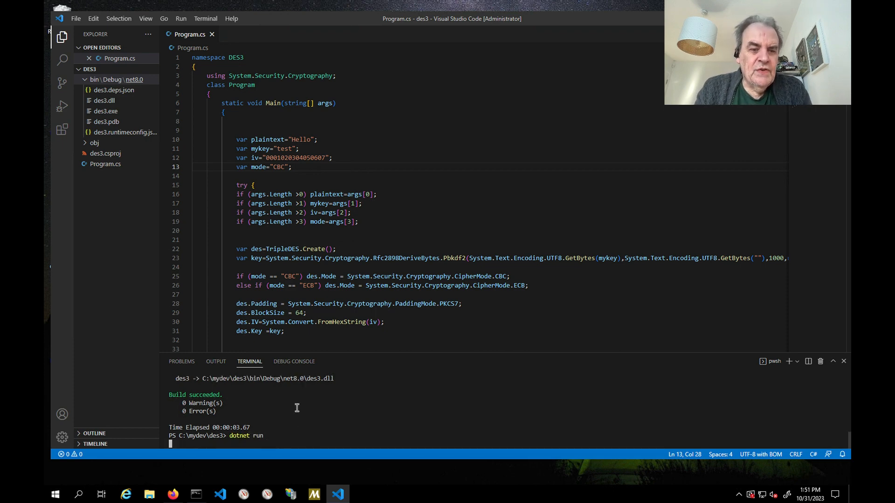
pyautogui.press('Return')
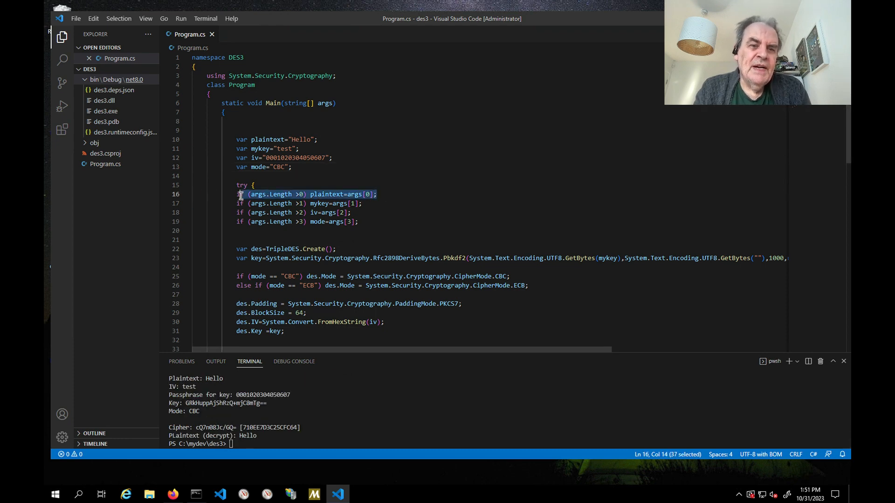
# Run the 3DES program with Goodbye as plaintext and review Program.cs
pyautogui.write('dotnet run')
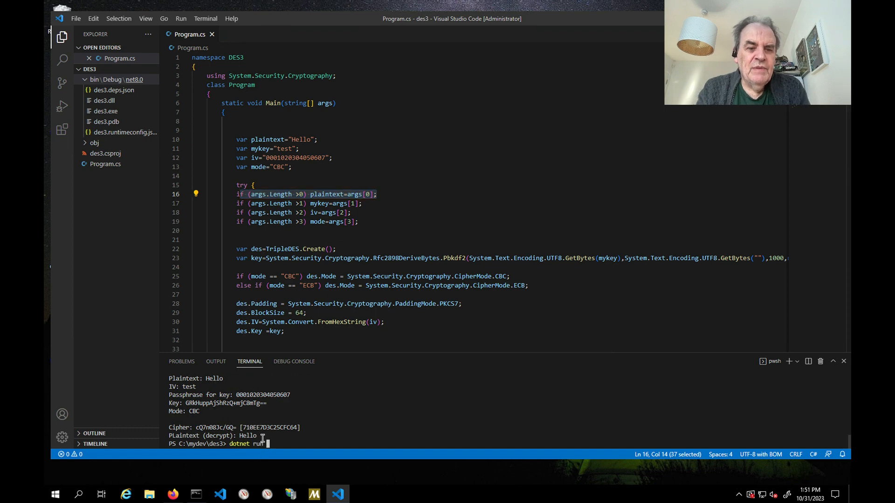
pyautogui.write('G')
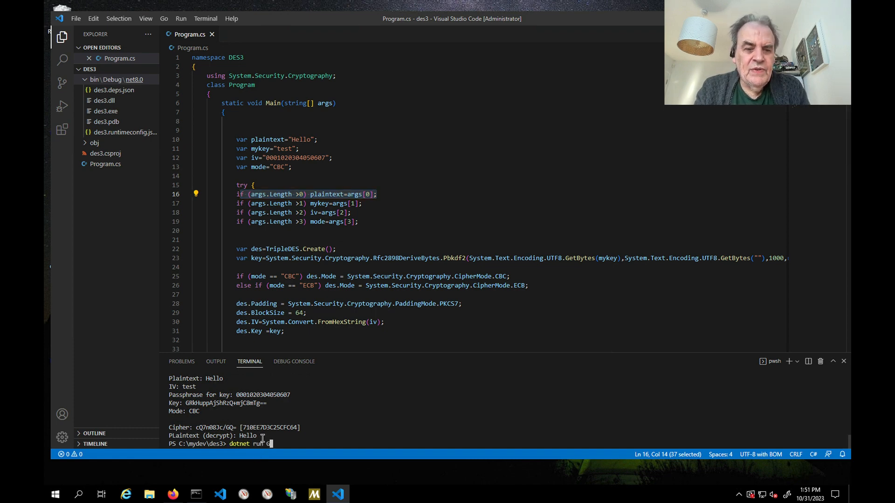
pyautogui.write('oodbye')
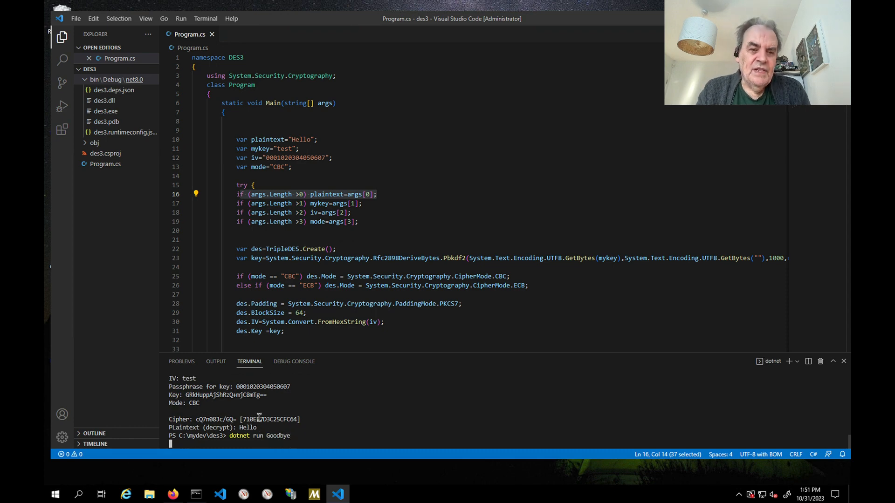
pyautogui.press('Return')
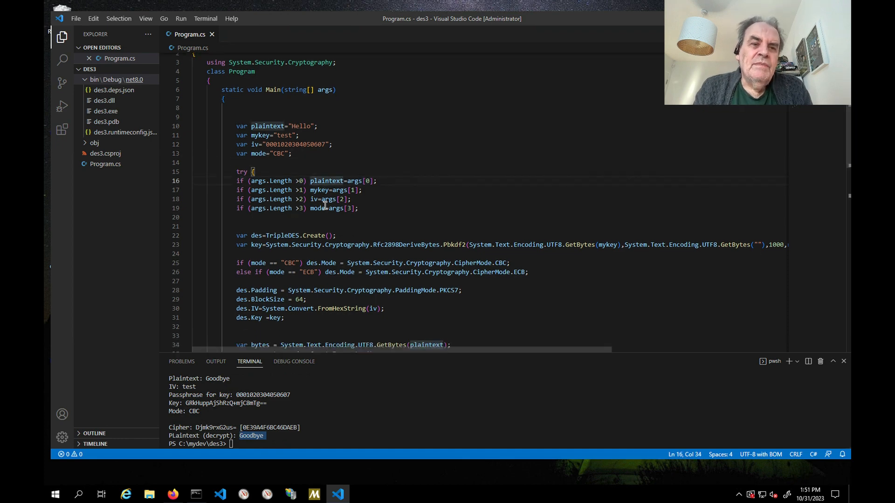
pyautogui.scroll(-3)
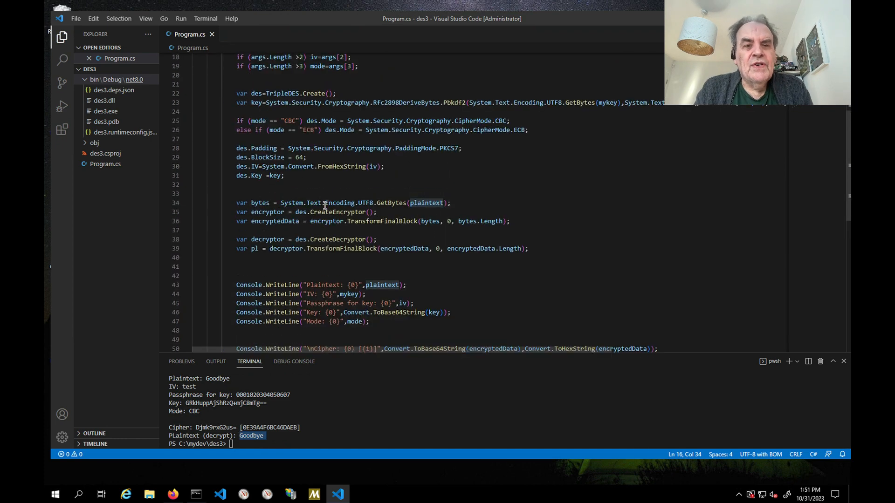
pyautogui.scroll(3)
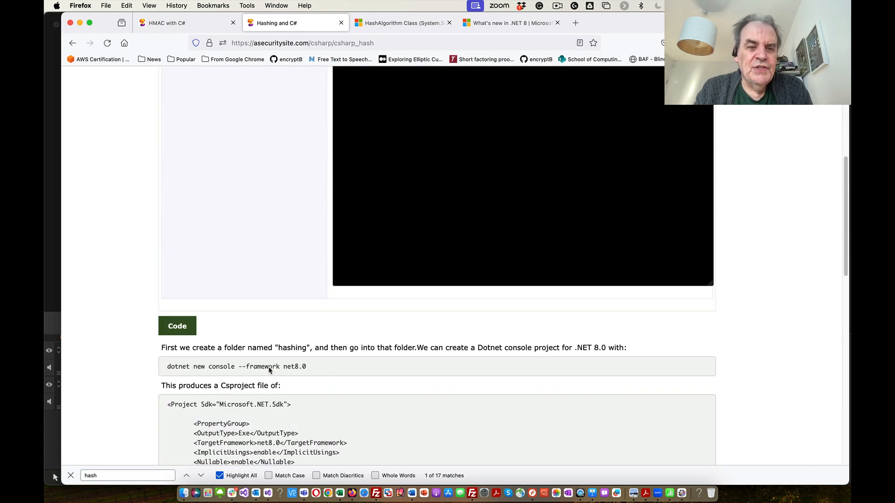
# Scroll the Hashing and C# page to the 'Some simple code is:' code block and select it
pyautogui.scroll(-3)
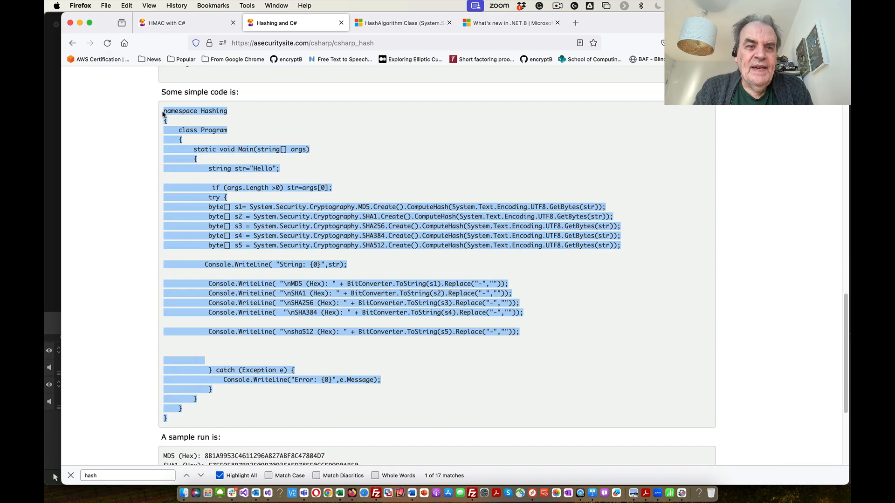
pyautogui.click(337, 493)
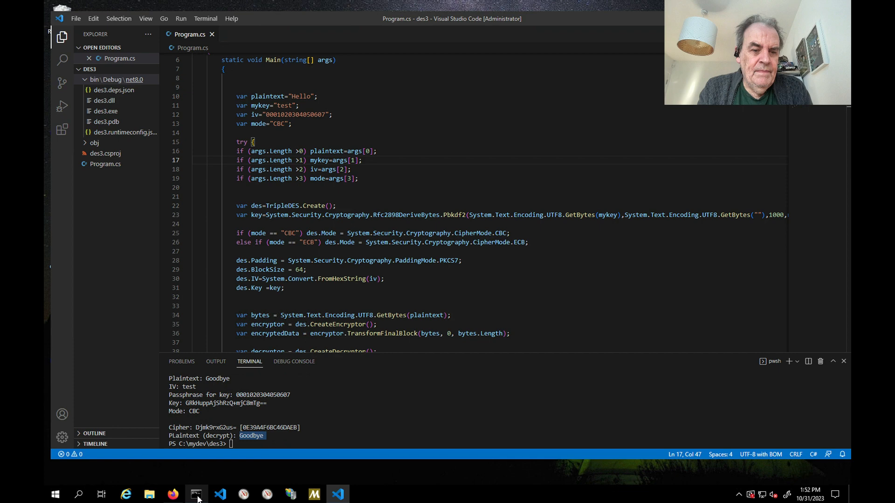
# Return to VS Code and choose File > Open Folder to replace the des3 workspace
pyautogui.click(196, 494)
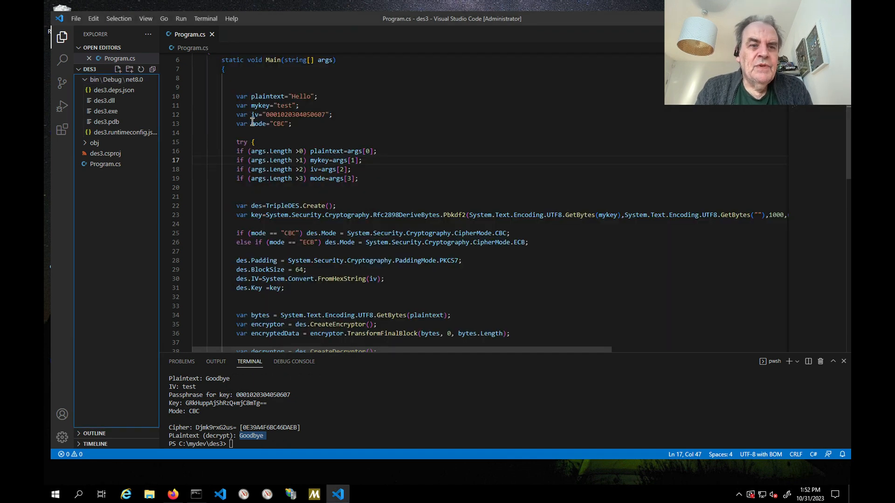
pyautogui.click(76, 18)
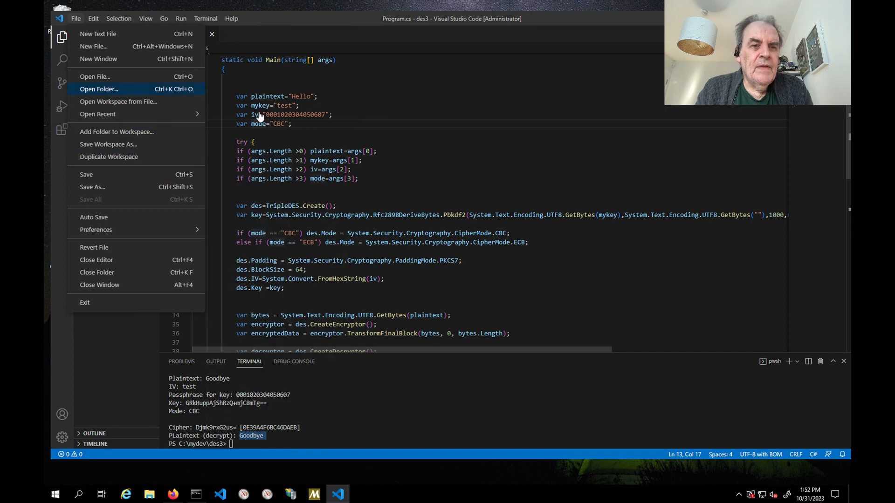
pyautogui.click(99, 89)
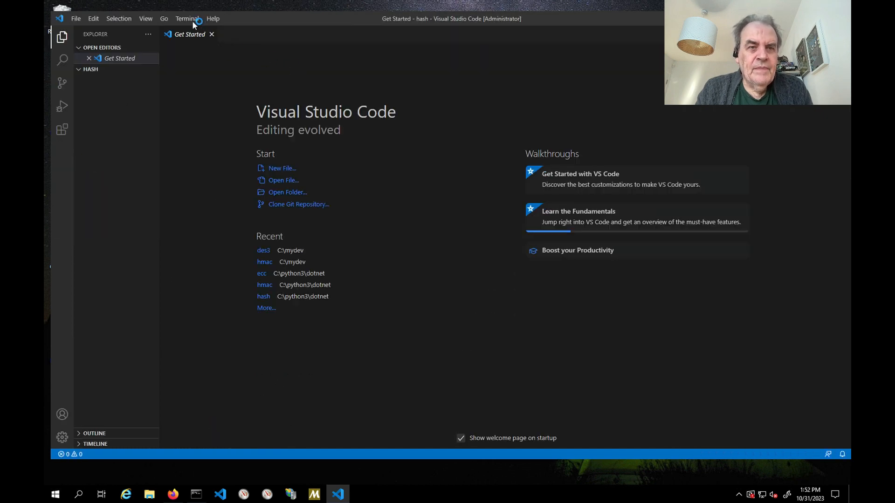
# Open a new terminal in the hash folder and create the .NET 8 console project
pyautogui.click(189, 18)
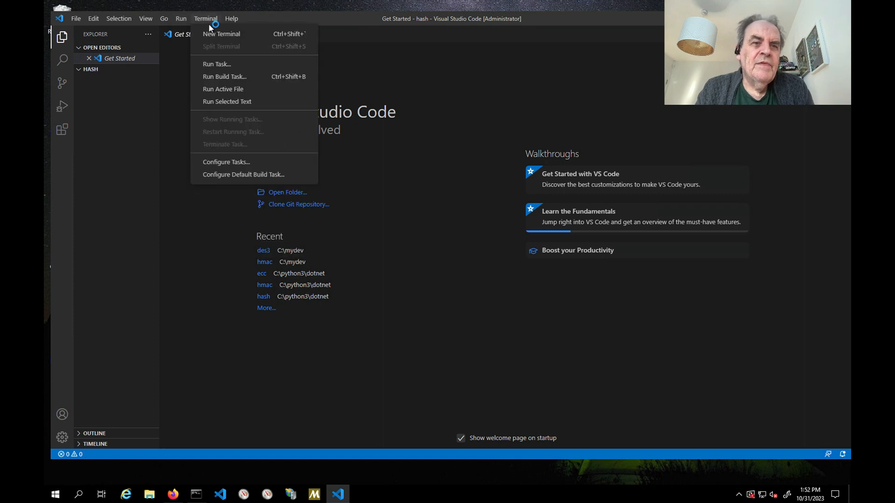
pyautogui.moveTo(223, 48)
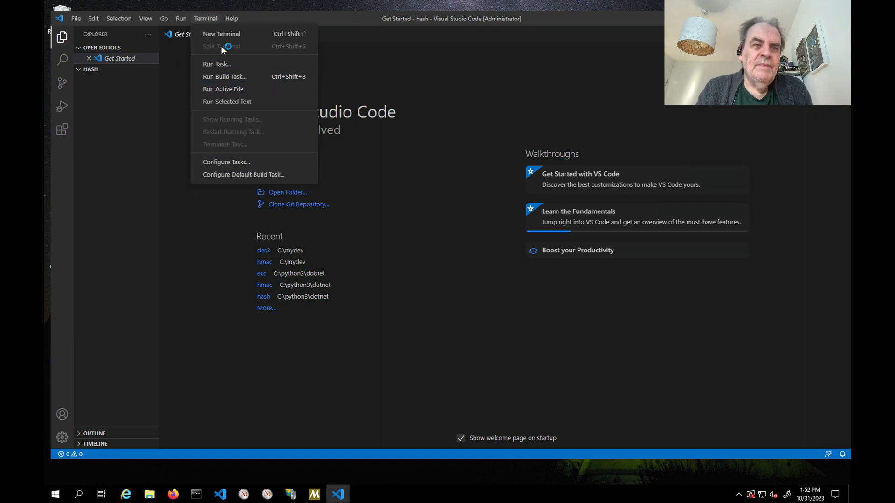
pyautogui.click(221, 33)
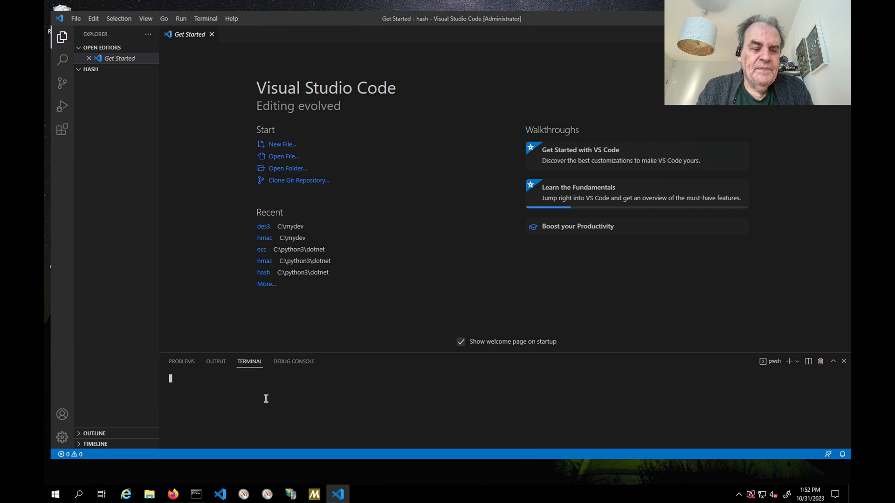
pyautogui.write('dotnet run Goodbye')
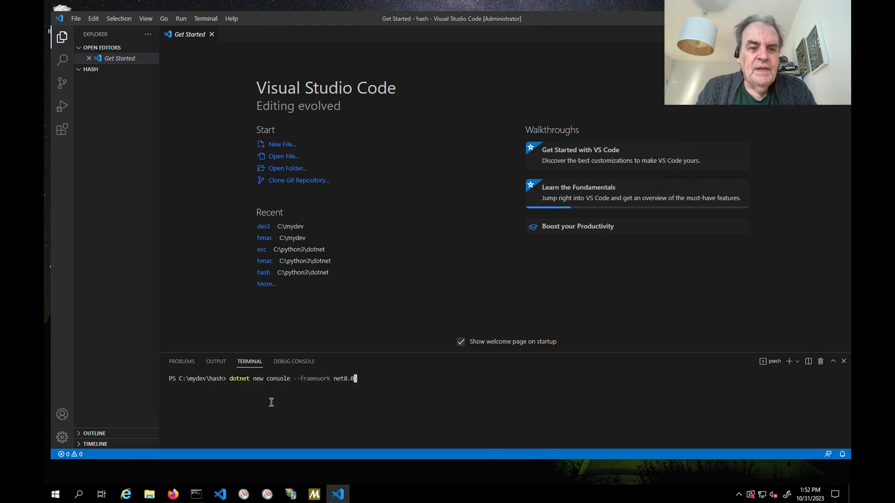
pyautogui.press('Return')
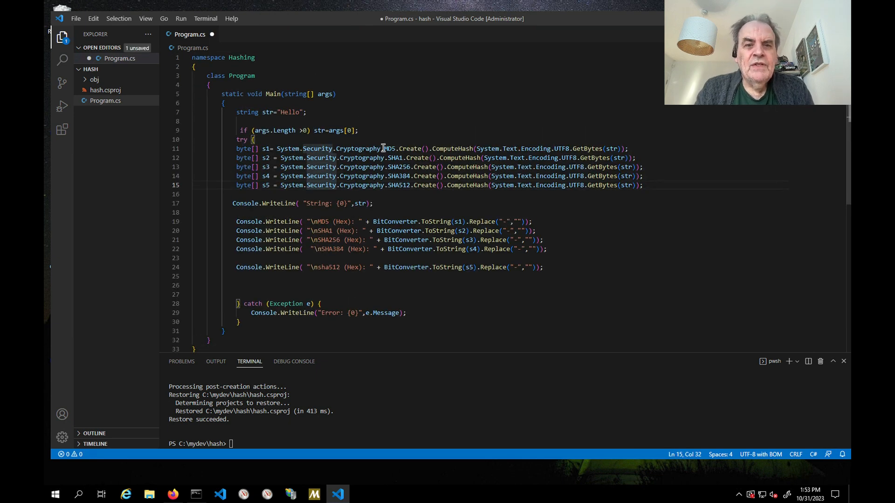
# Replace the System.Security.Cryptography prefix on the MD5 line with a using directive
pyautogui.doubleClick(328, 148)
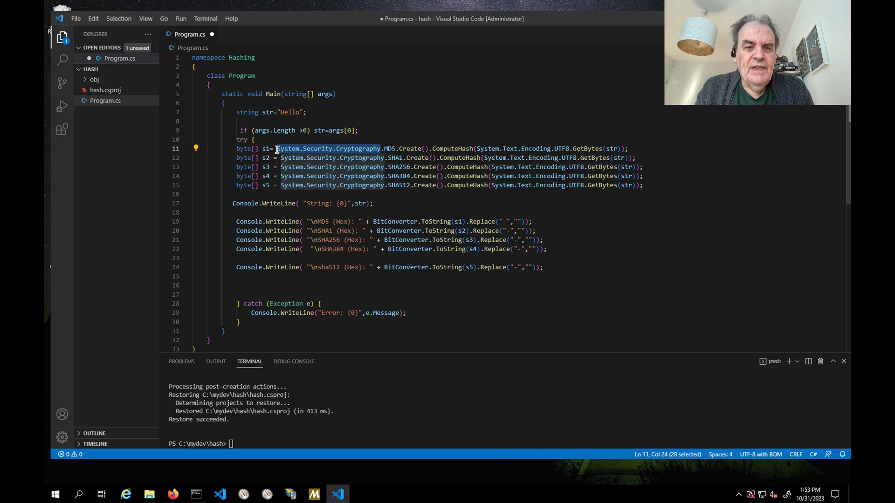
pyautogui.press('Delete')
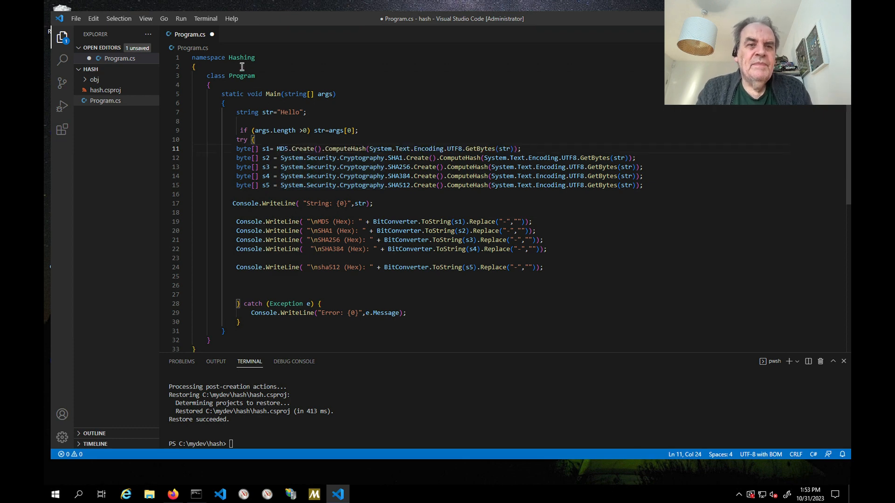
pyautogui.write('using')
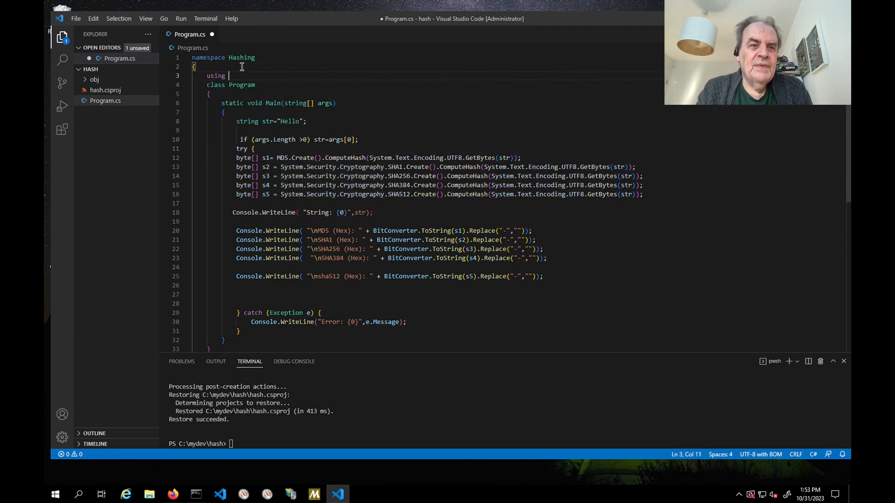
pyautogui.write('System.Security.Cryptography;')
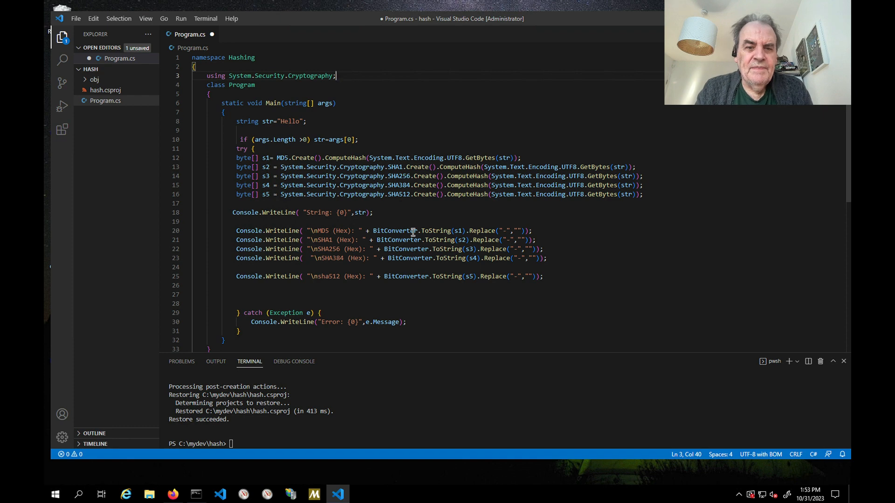
# Save Program.cs and enter dotnet run in the terminal
pyautogui.scroll(-3)
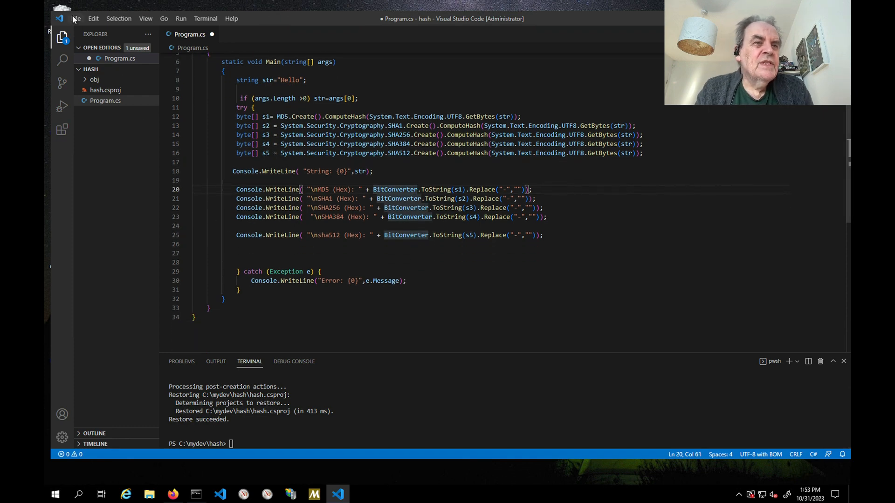
pyautogui.click(75, 19)
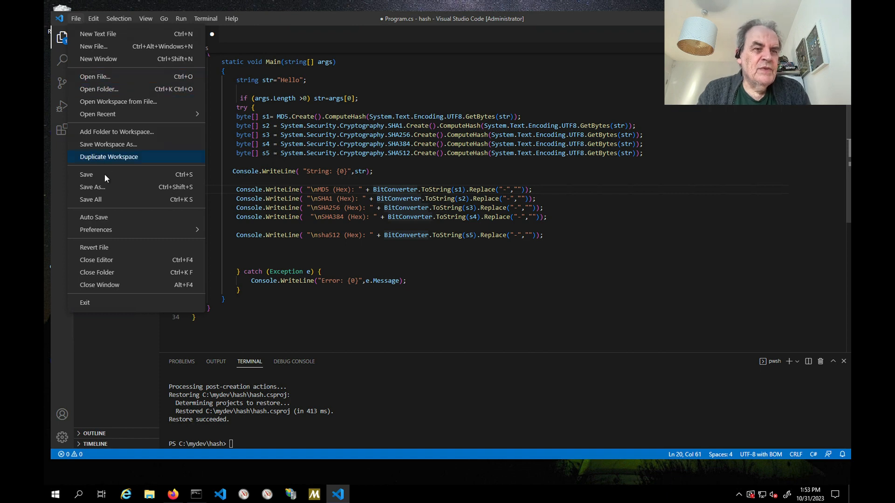
pyautogui.click(86, 175)
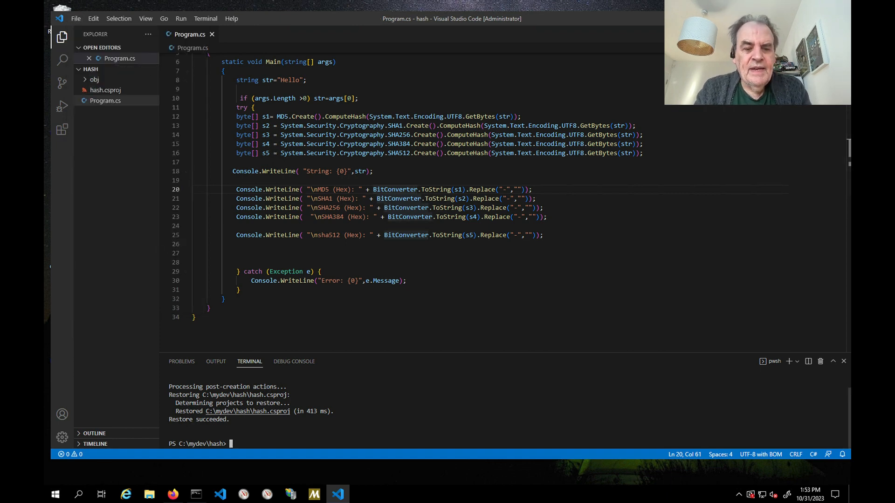
pyautogui.write('dotnet run')
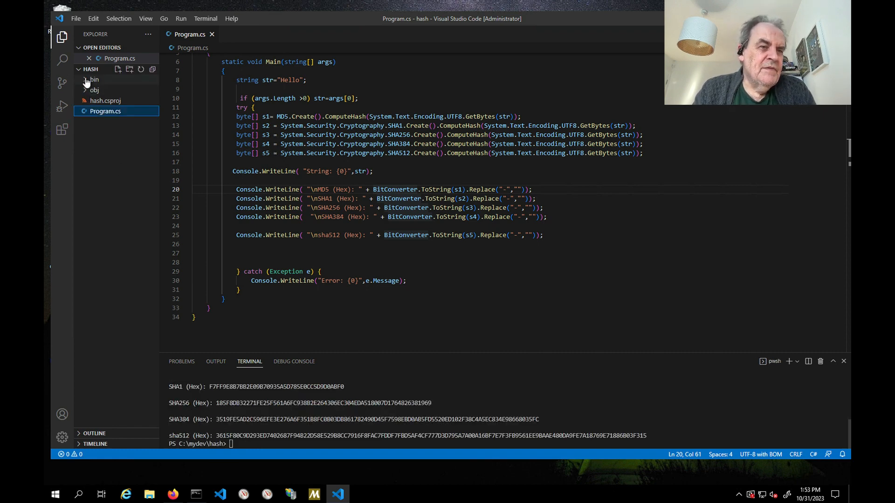
# Inspect the bin/net8.0 build output, then run the hash program with Goodbte
pyautogui.click(92, 79)
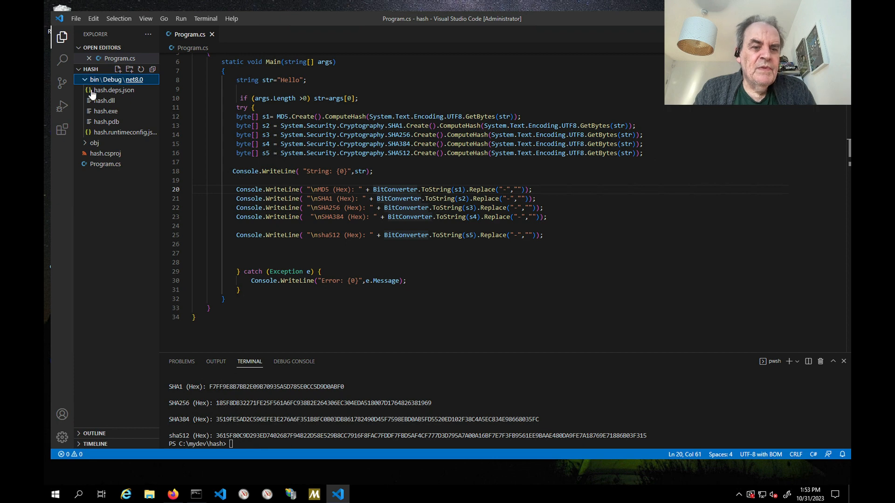
pyautogui.click(114, 79)
pyautogui.write('dotnet run Goodbte')
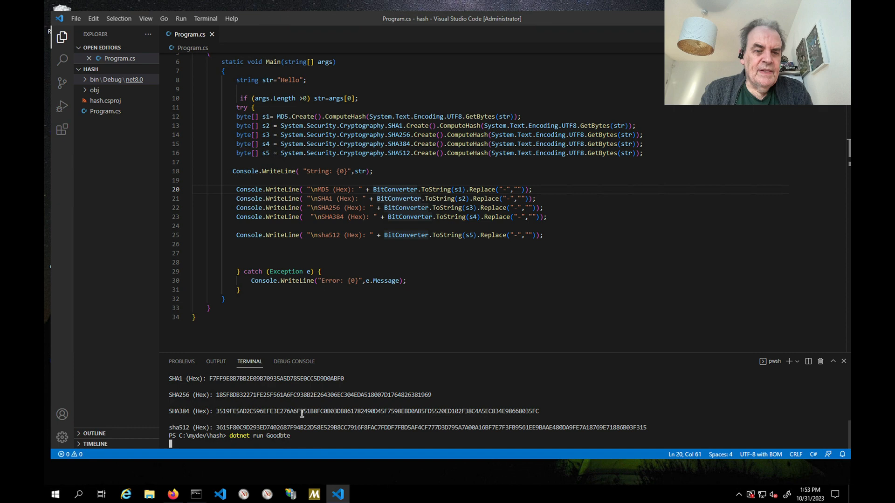
pyautogui.press('Return')
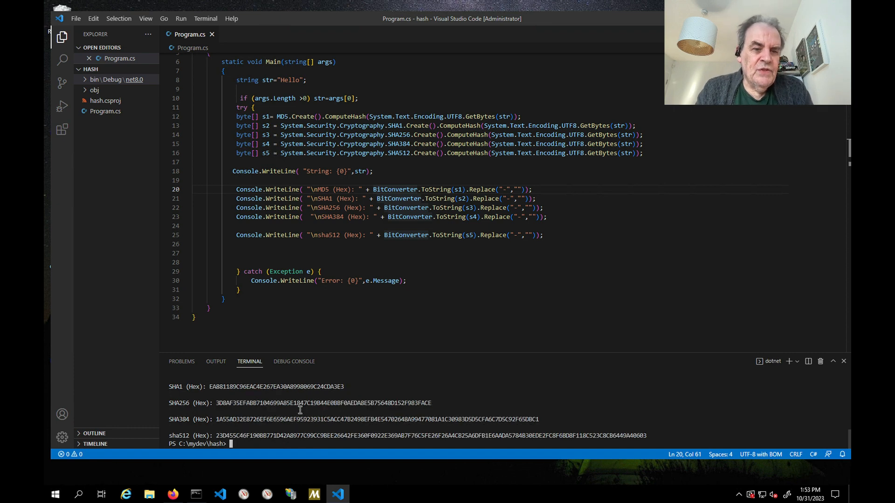
pyautogui.press('Return')
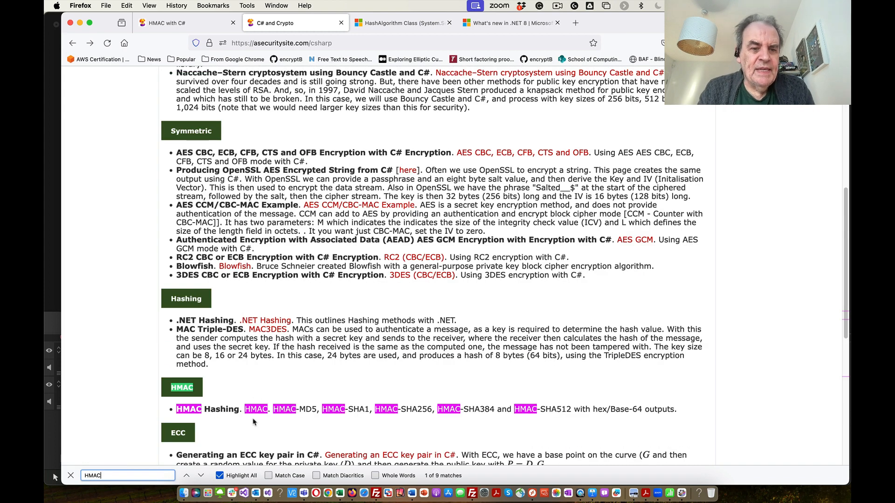
# Open the HMAC Hashing page and scroll down to its sample HMAC code
pyautogui.click(255, 408)
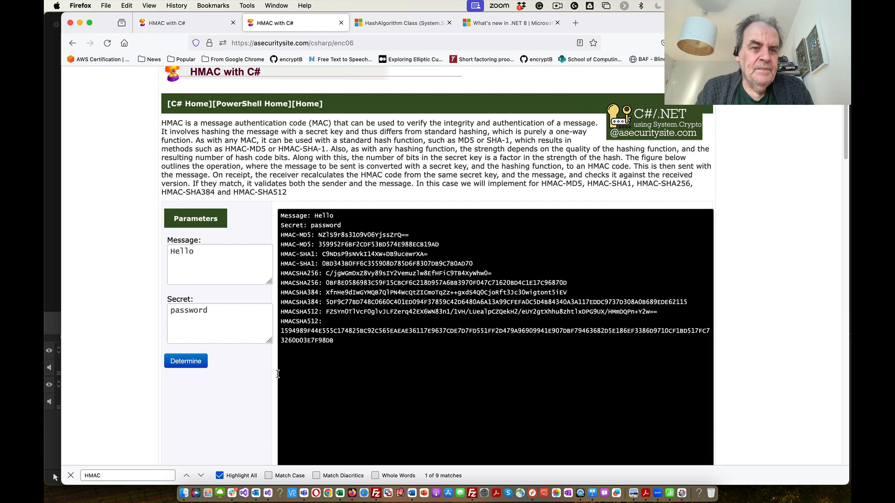
pyautogui.scroll(-3)
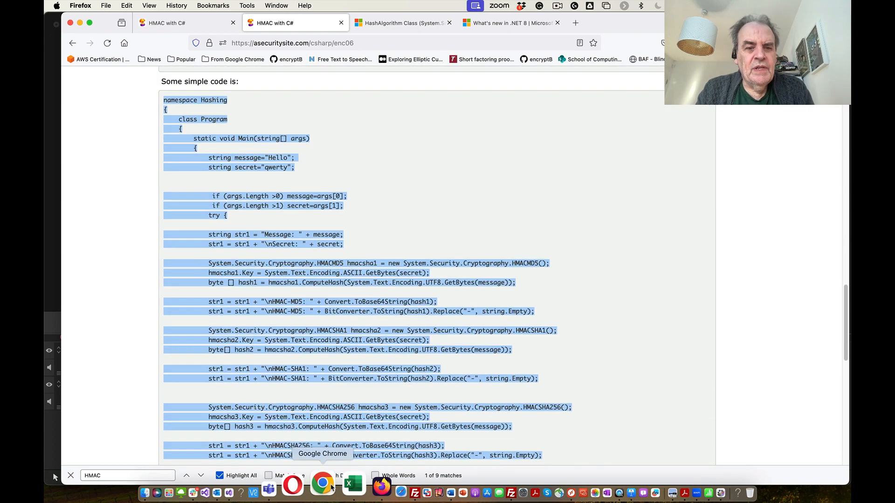
pyautogui.scroll(-3)
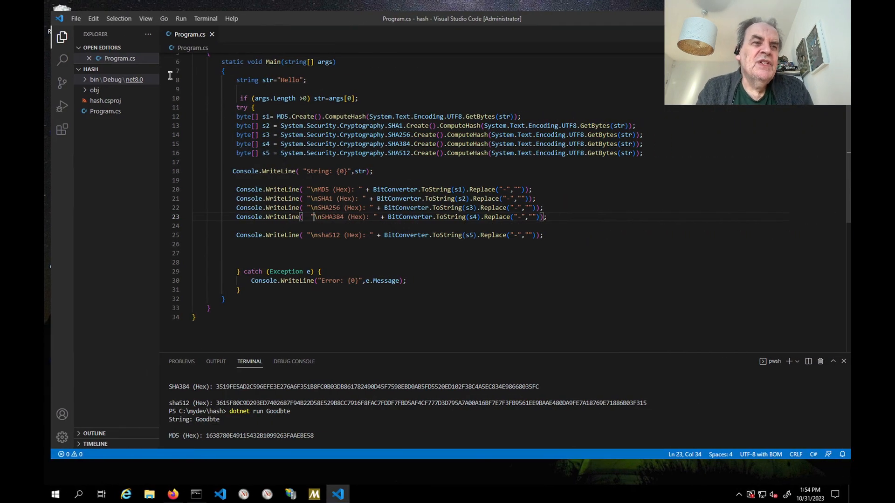
pyautogui.click(76, 19)
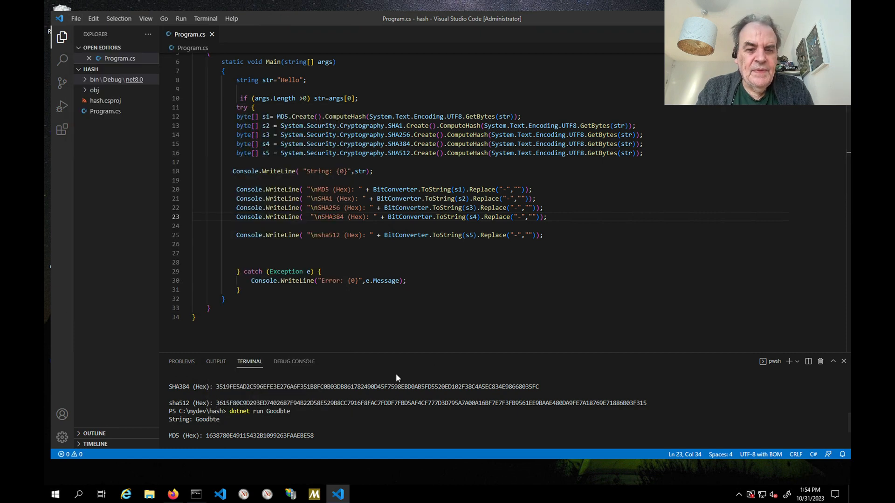
# Create the hmac folder with mkdir in Command Prompt, then start File > Open Folder
pyautogui.click(196, 494)
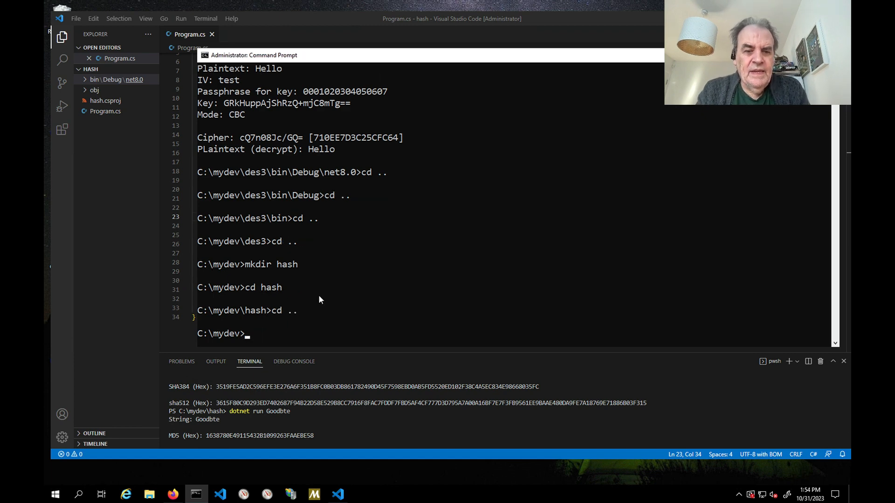
pyautogui.write('mkdir')
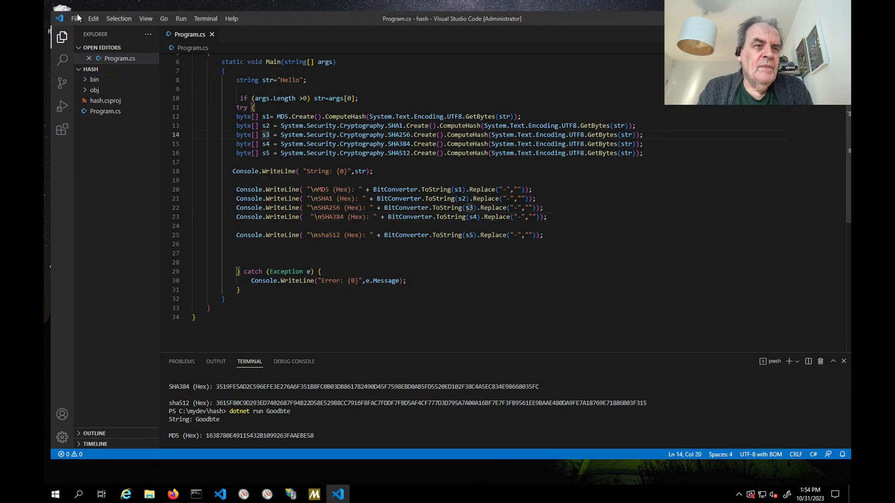
pyautogui.click(76, 18)
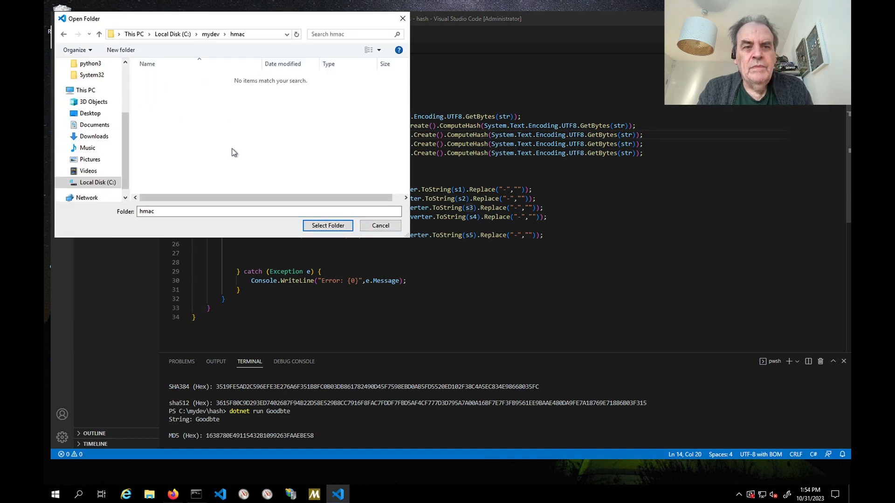
# Open hmac as the workspace and run dotnet new console --framework net8.0 in a new terminal
pyautogui.click(327, 226)
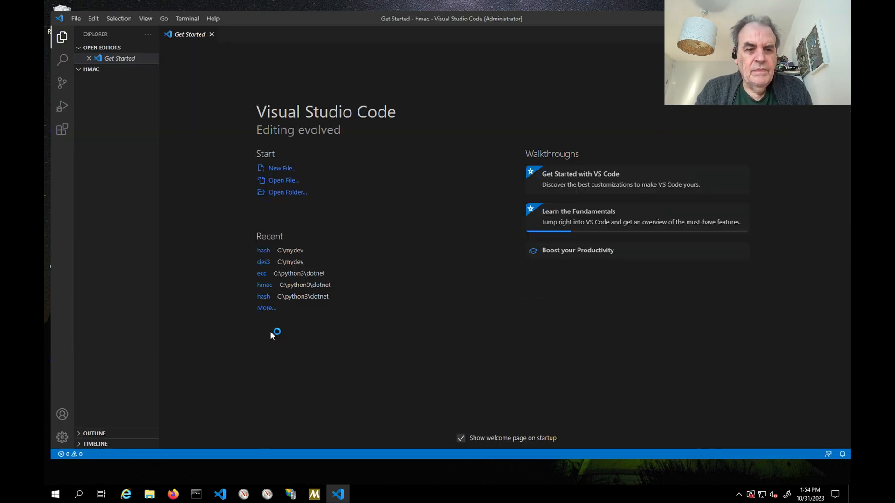
pyautogui.click(181, 18)
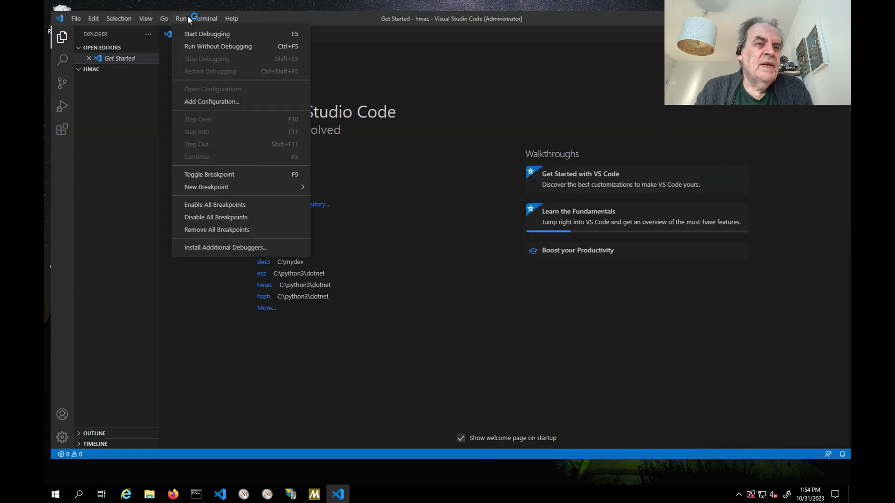
pyautogui.moveTo(219, 38)
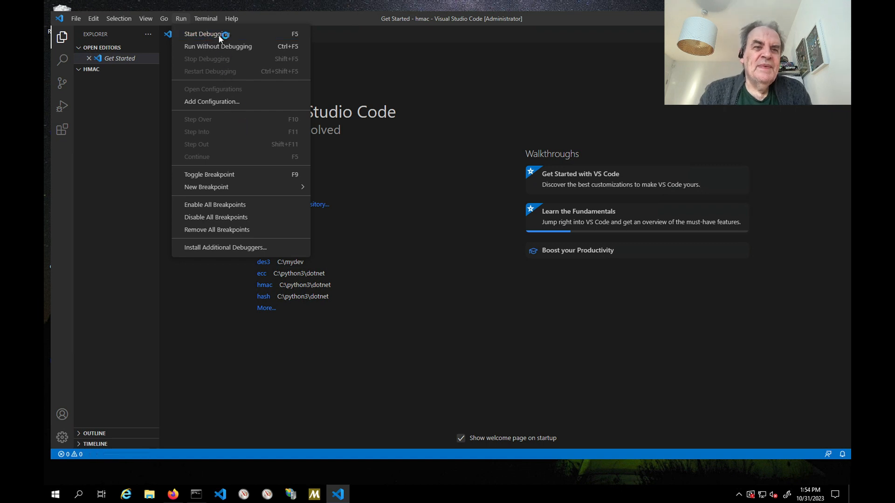
pyautogui.click(206, 33)
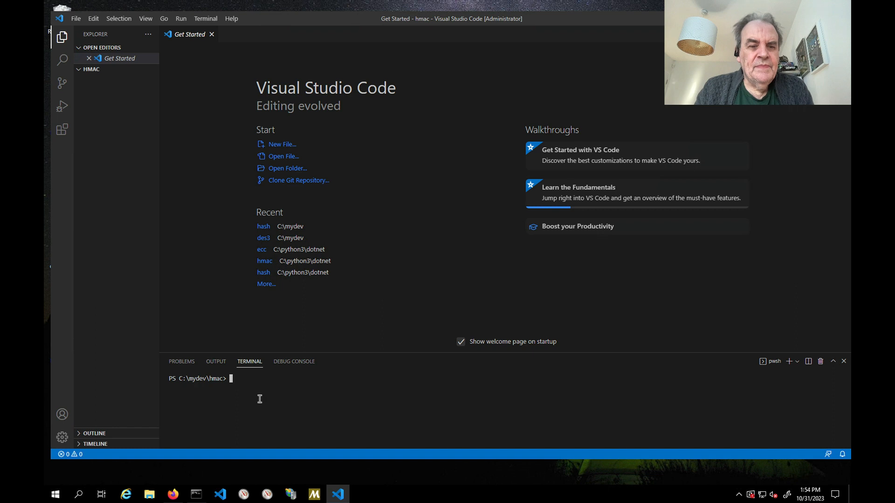
pyautogui.write('dotnet new console --framework net8.0')
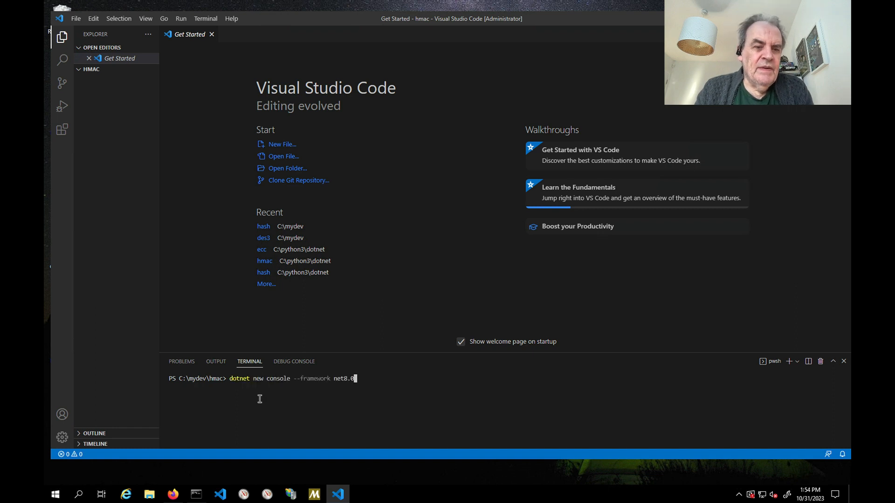
pyautogui.press('Return')
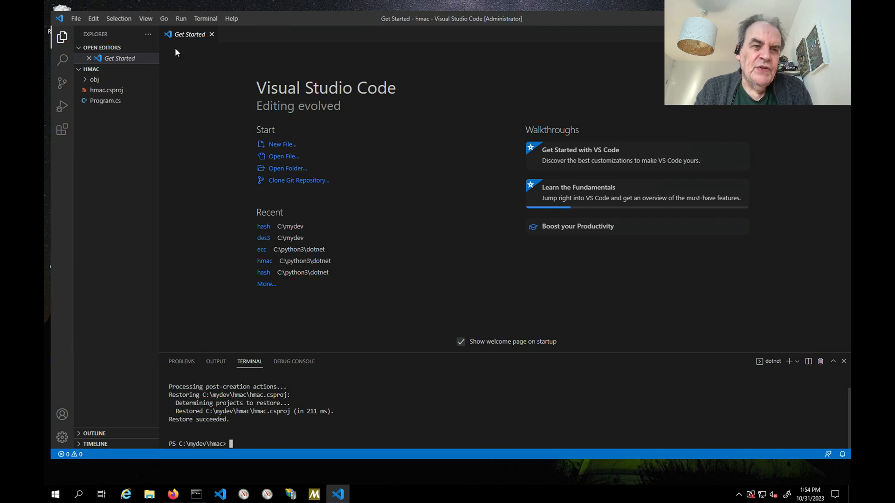
pyautogui.moveTo(217, 307)
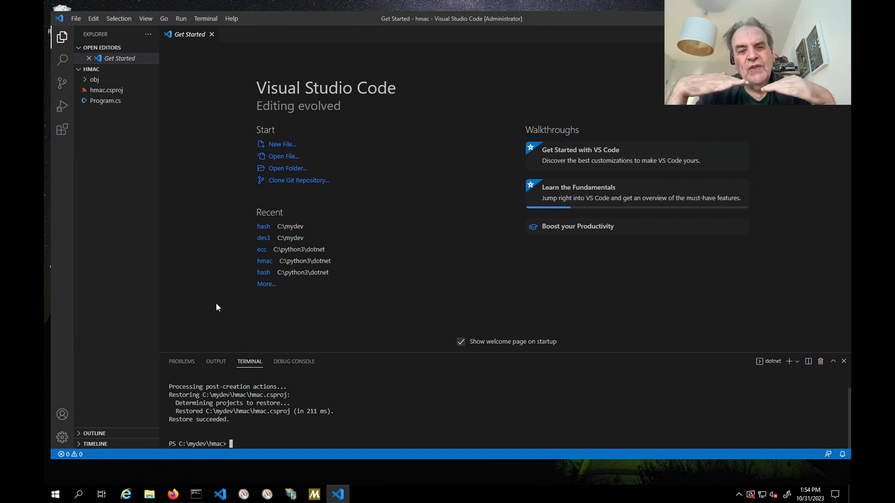
pyautogui.moveTo(204, 262)
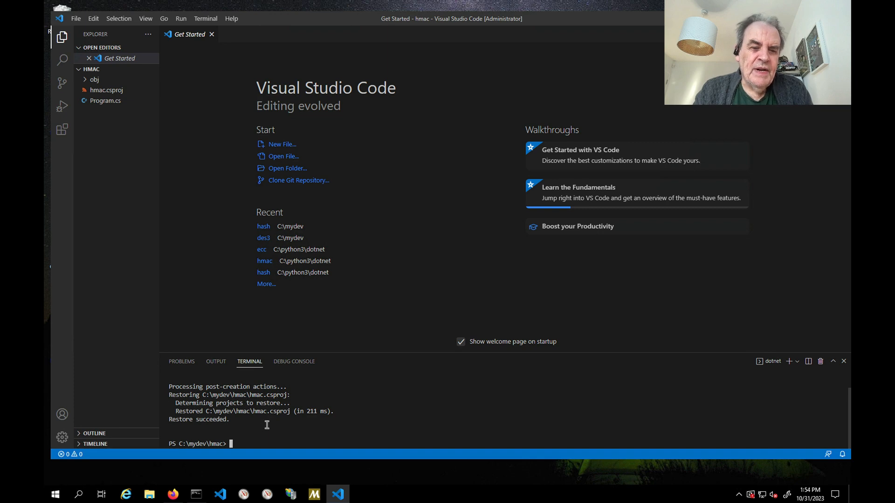
# Open Program.cs and save it containing the HMAC code
pyautogui.click(105, 101)
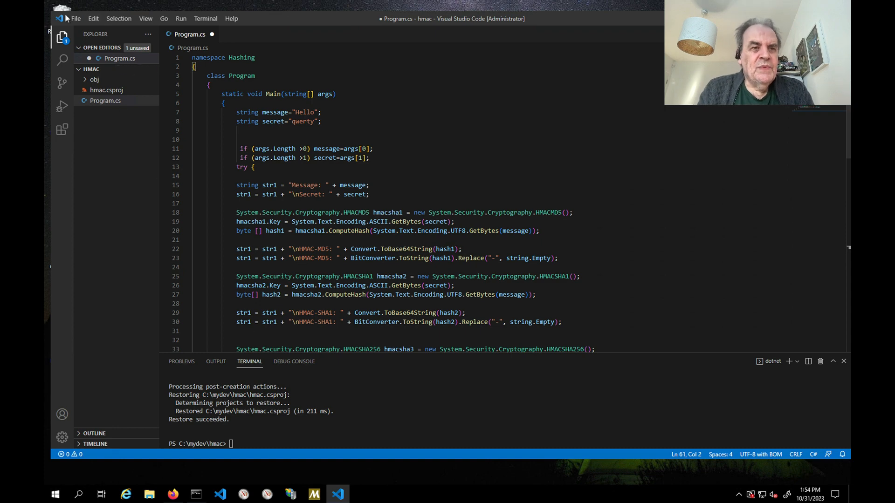
pyautogui.click(75, 19)
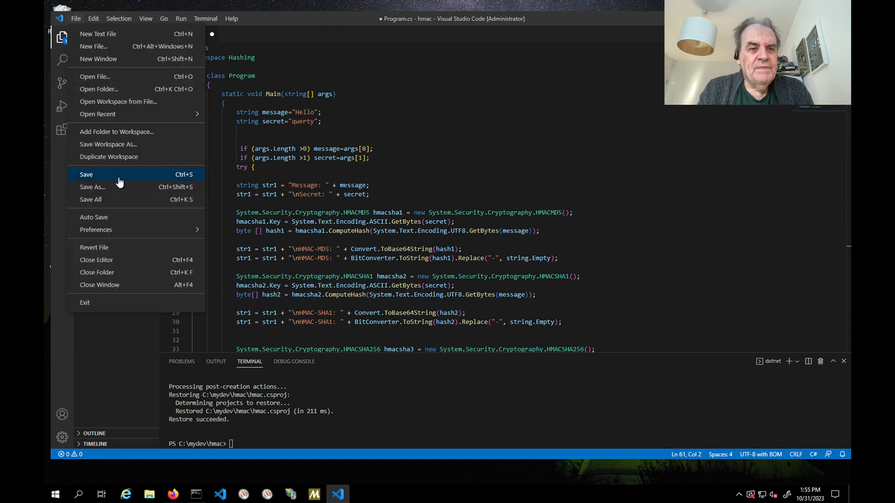
pyautogui.click(87, 174)
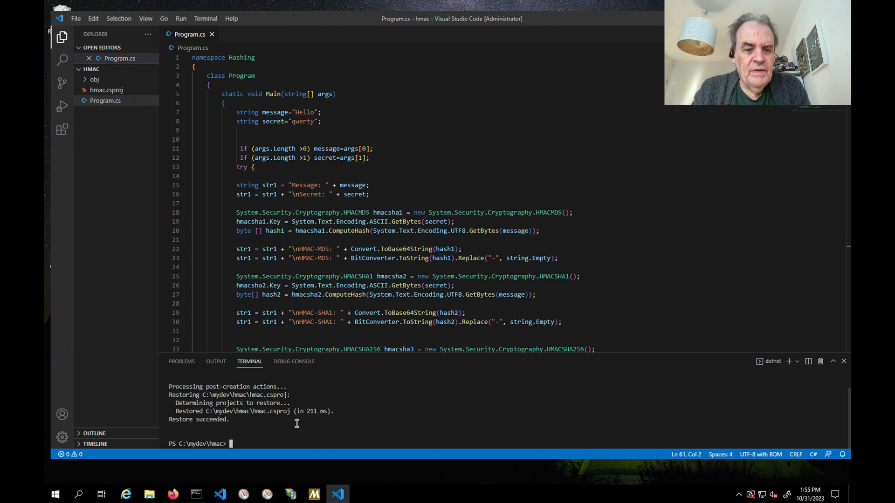
# Launch the HMAC console app with dotnet run
pyautogui.write('dotnet r')
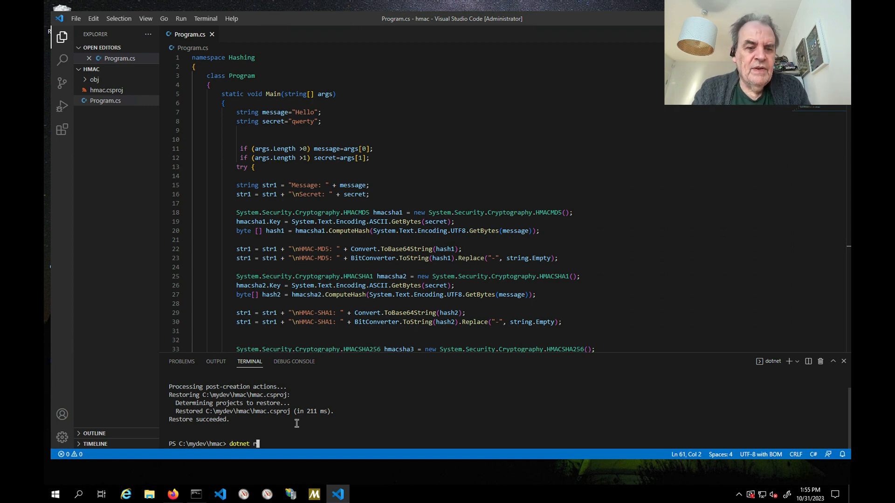
pyautogui.press('Return')
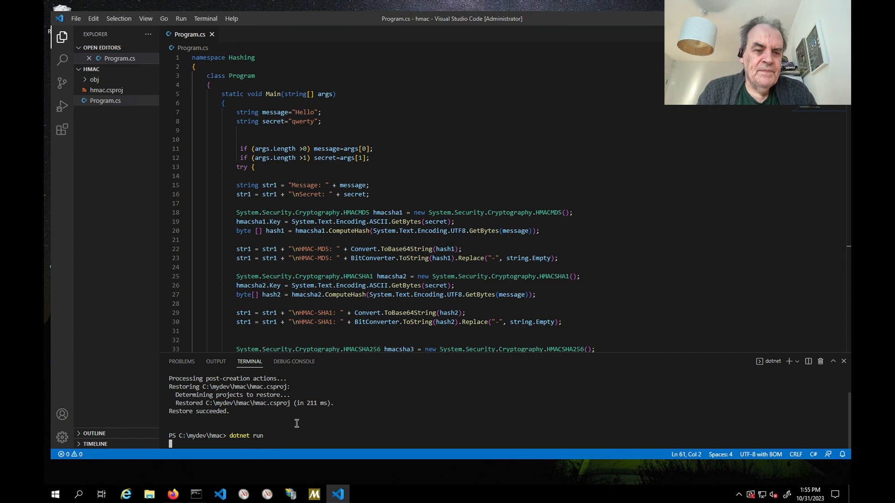
pyautogui.press('Return')
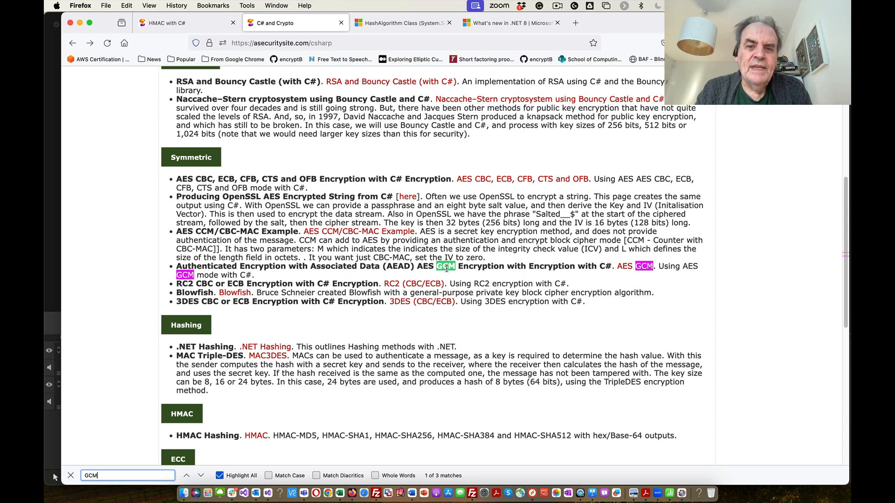
# Open the AES GCM Encryption with C# example page and scroll down to its code listing
pyautogui.click(625, 266)
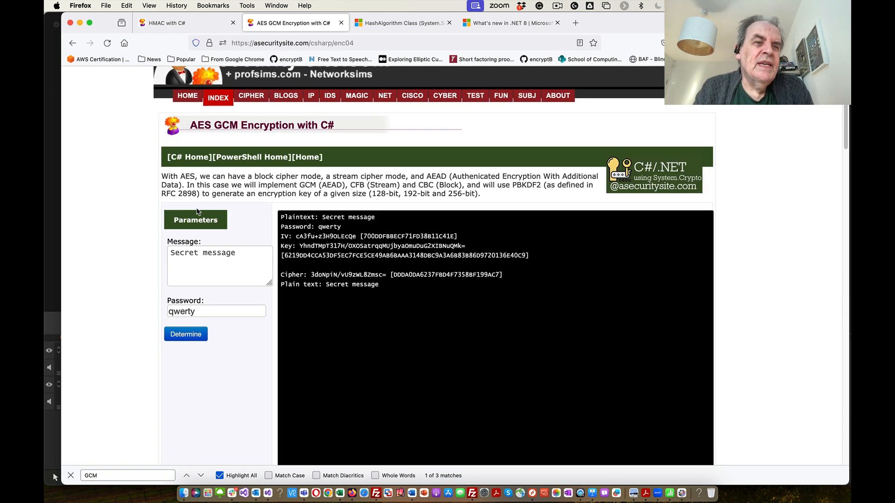
pyautogui.scroll(-3)
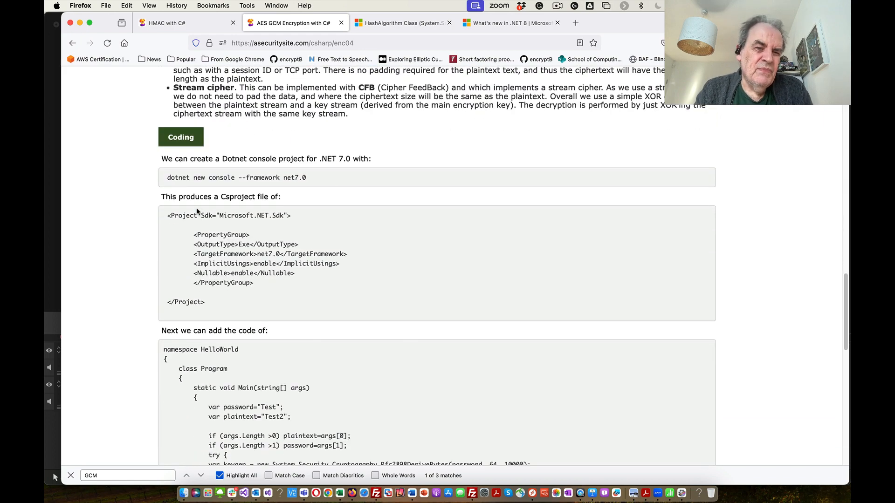
pyautogui.scroll(-3)
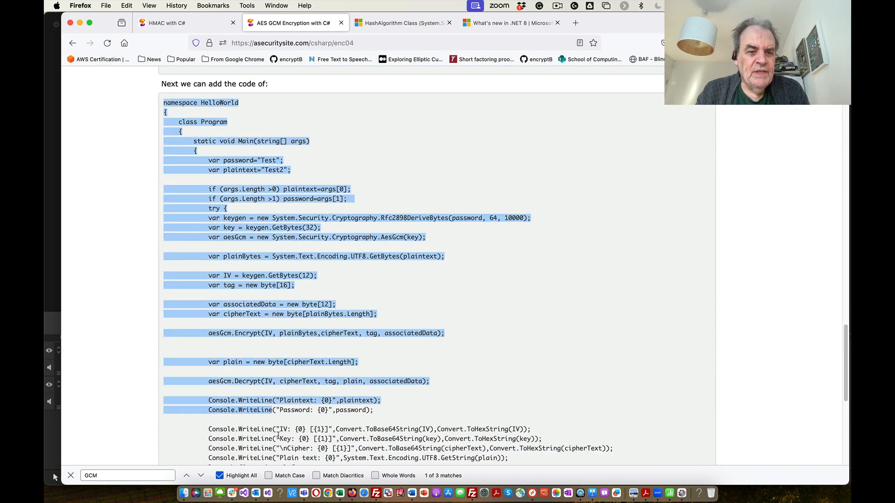
pyautogui.scroll(-3)
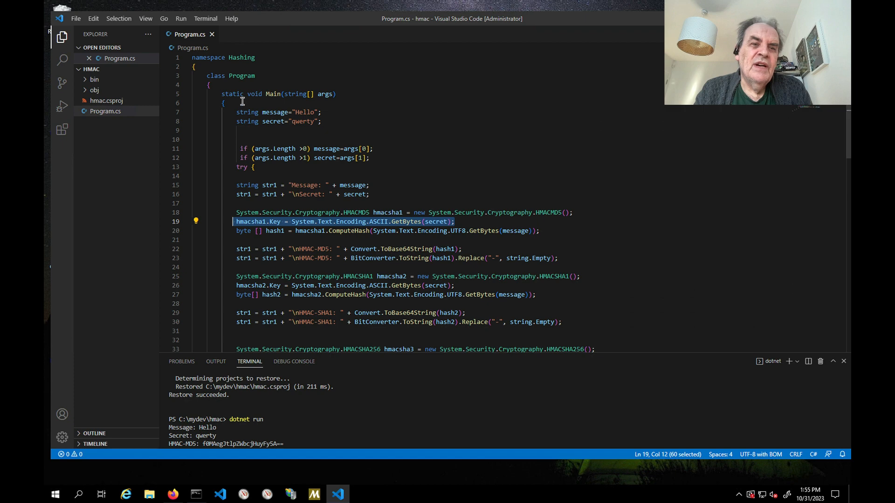
# Replace the HMAC code in Program.cs with the pasted AES GCM encryption code
pyautogui.click(223, 102)
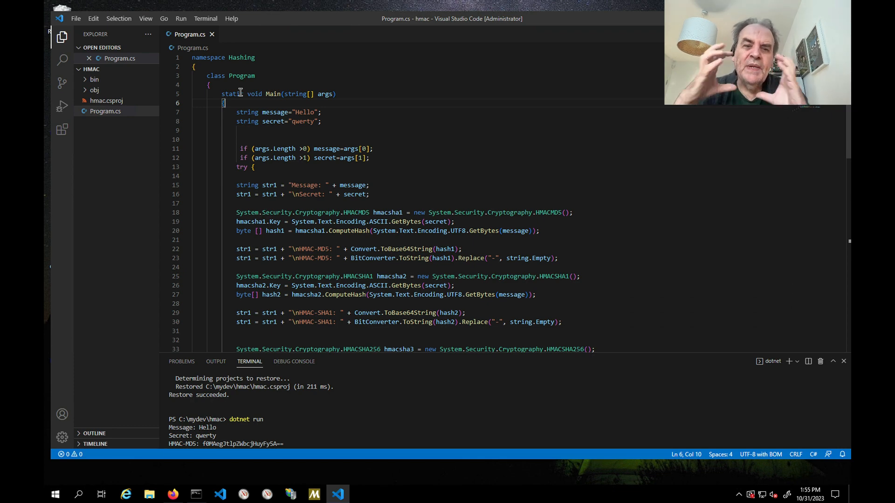
pyautogui.click(194, 130)
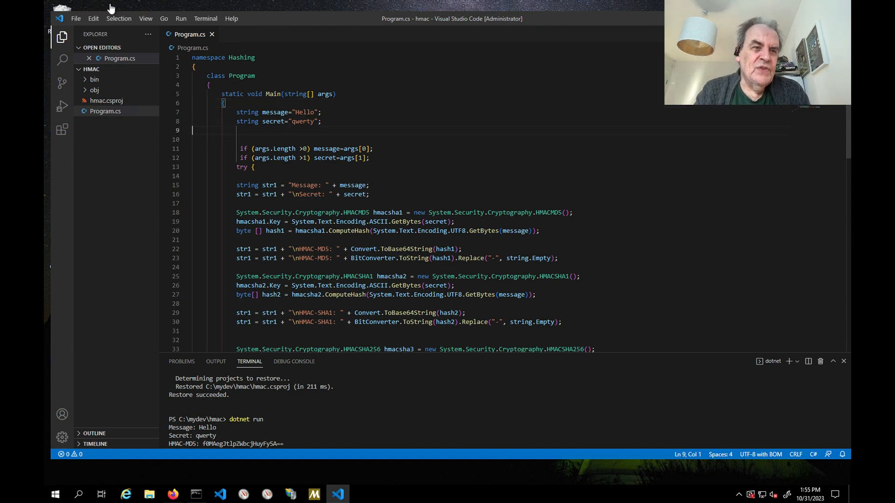
pyautogui.click(288, 149)
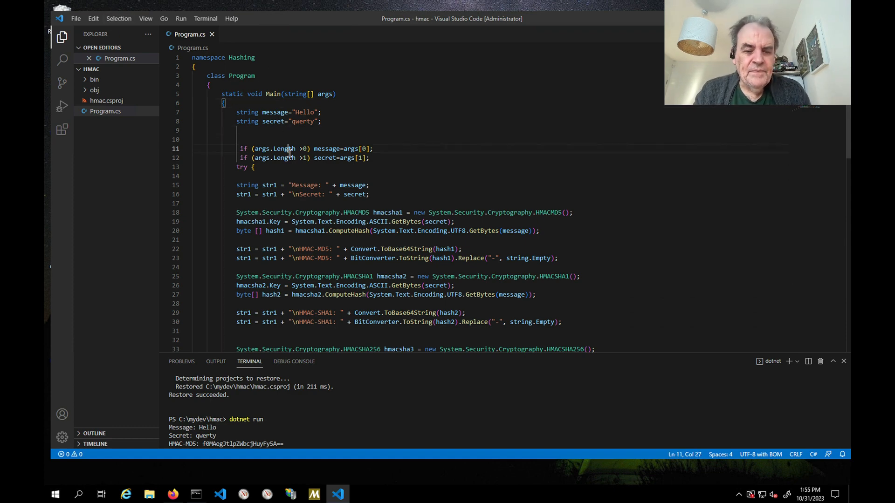
pyautogui.press('ctrl+a')
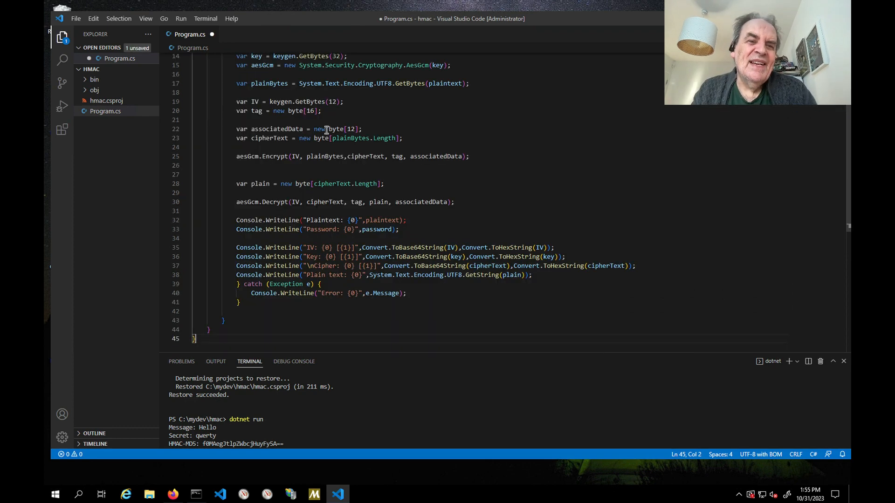
pyautogui.scroll(3)
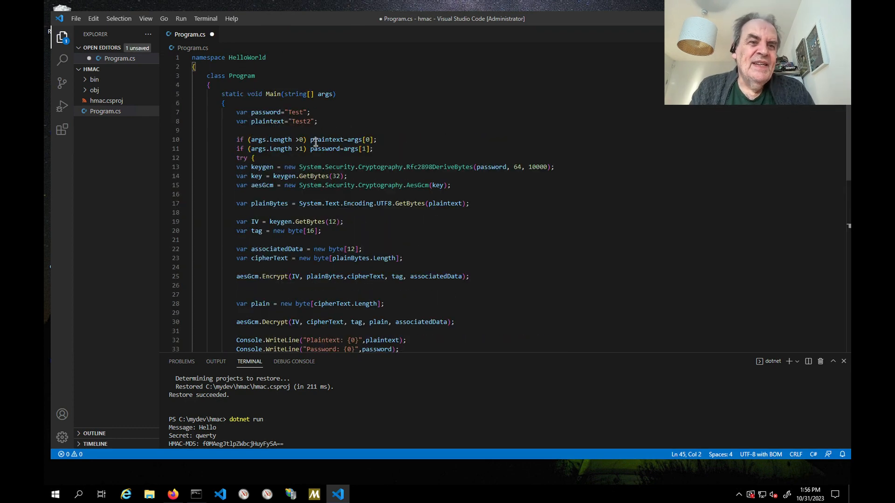
# Rename the HelloWorld namespace to GCM
pyautogui.doubleClick(247, 57)
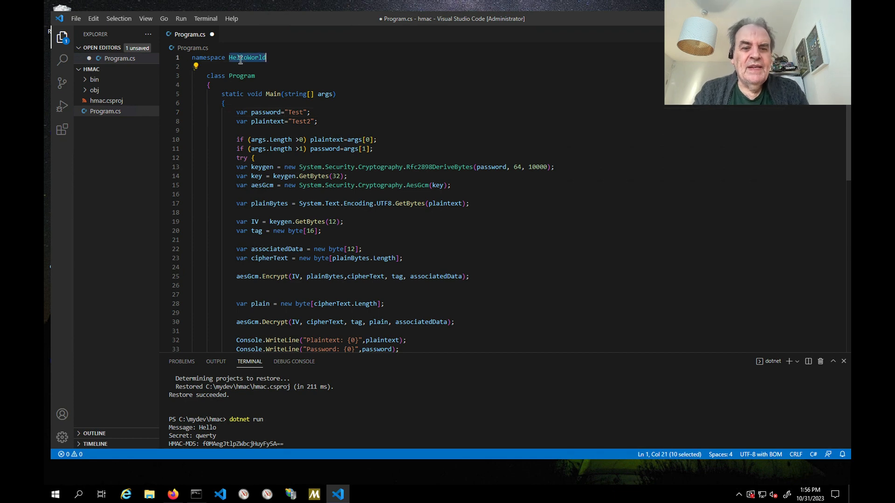
pyautogui.write('G')
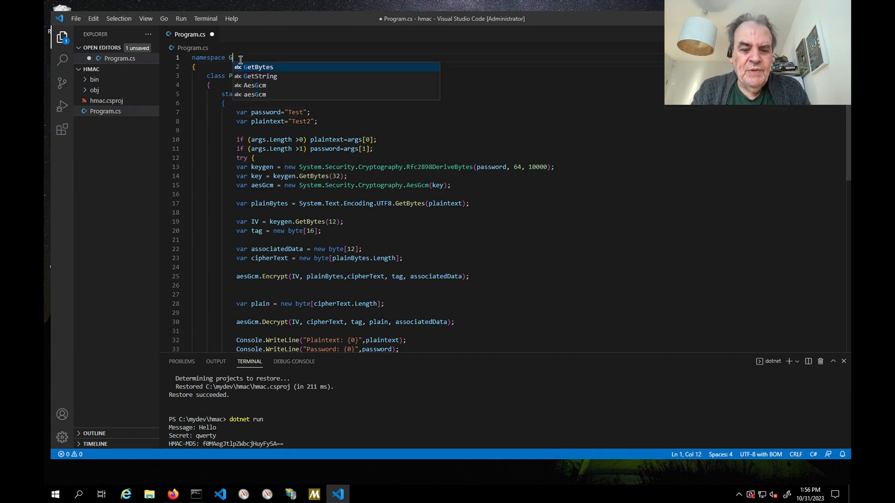
pyautogui.write('CM')
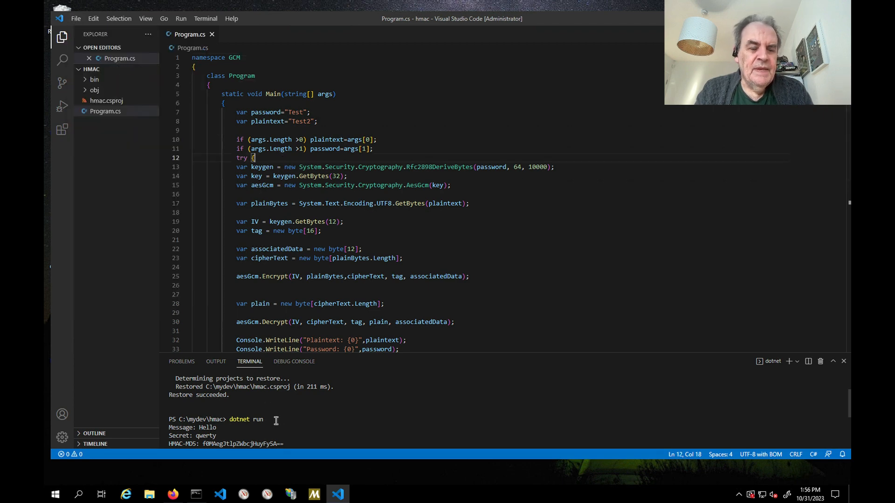
# Rerun dotnet run so Test2 is encrypted and decrypted, then inspect the key-derivation password
pyautogui.press('Return')
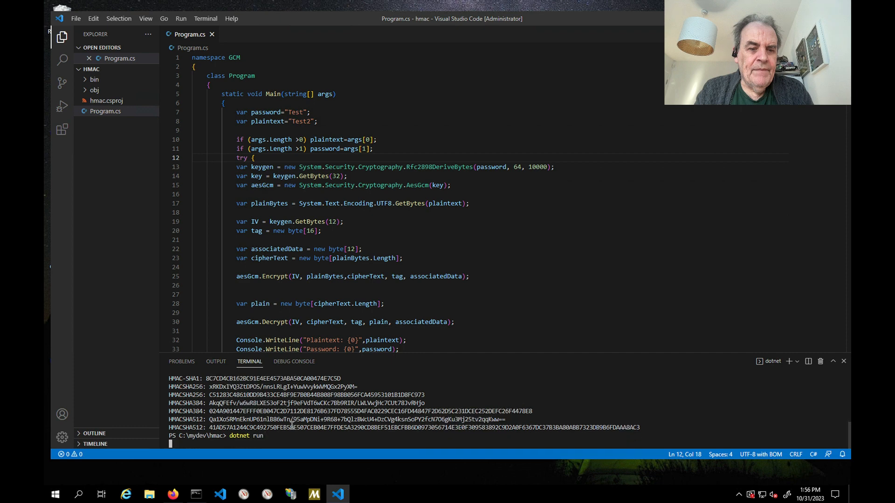
pyautogui.press('Return')
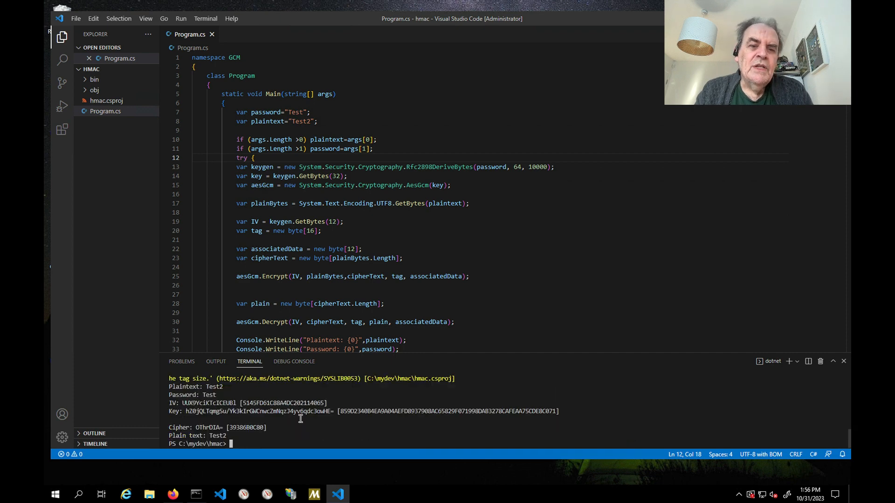
pyautogui.scroll(3)
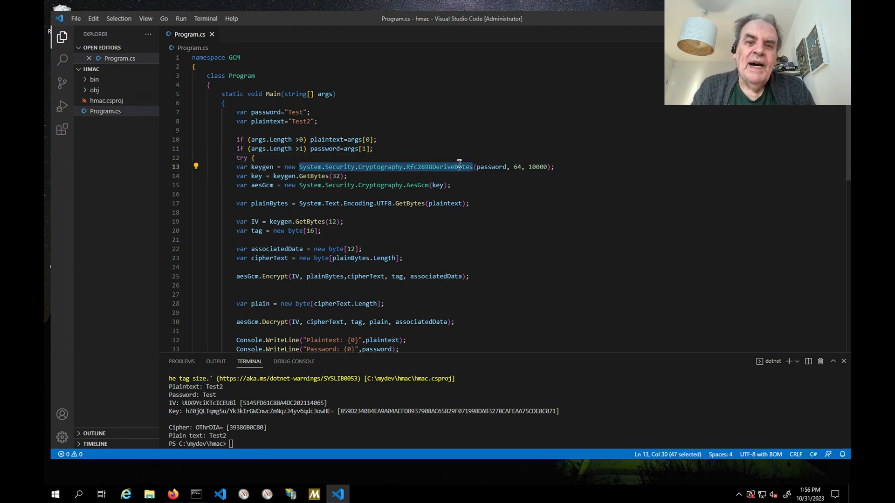
pyautogui.doubleClick(490, 167)
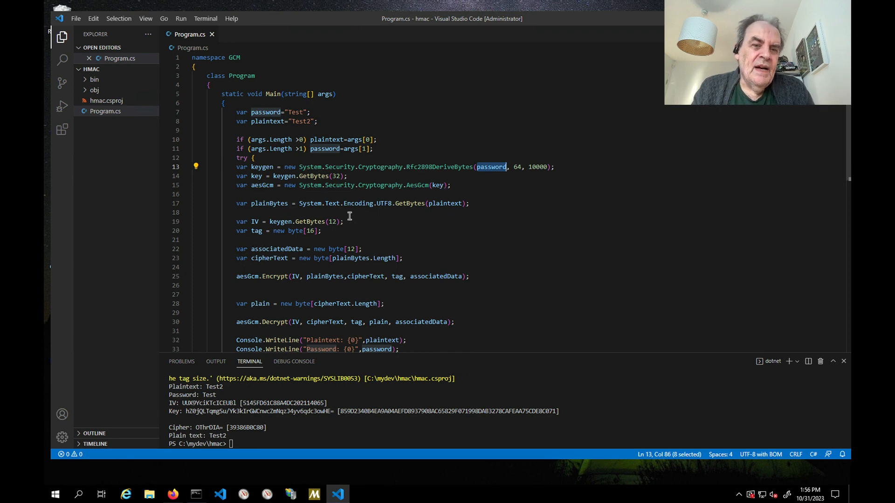
pyautogui.moveTo(327, 328)
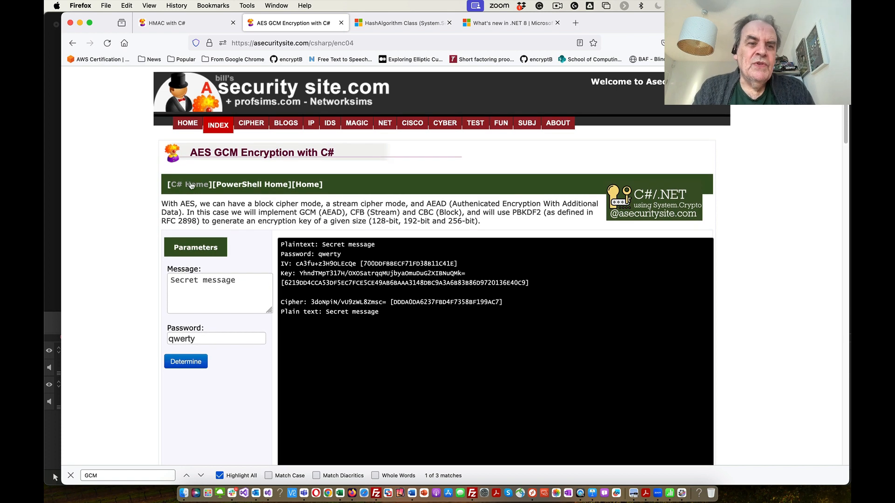
# Go back to the C# and Crypto index page via C# Home and browse the examples
pyautogui.click(189, 185)
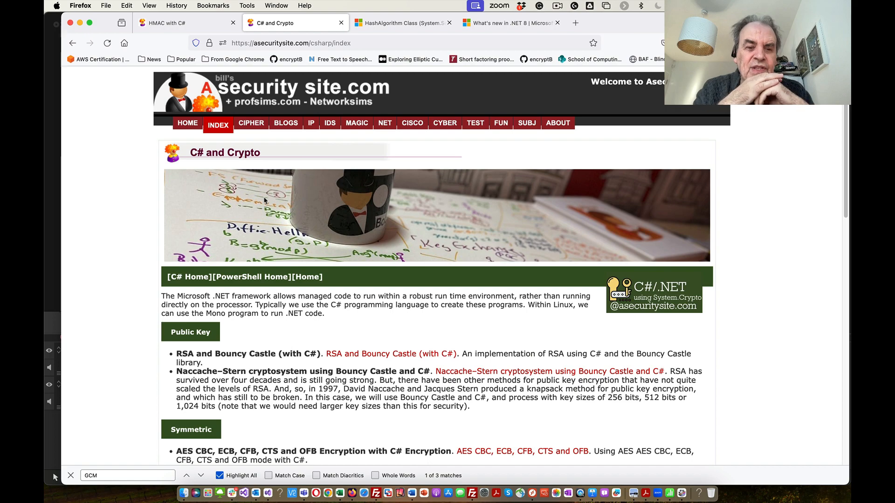
pyautogui.scroll(-3)
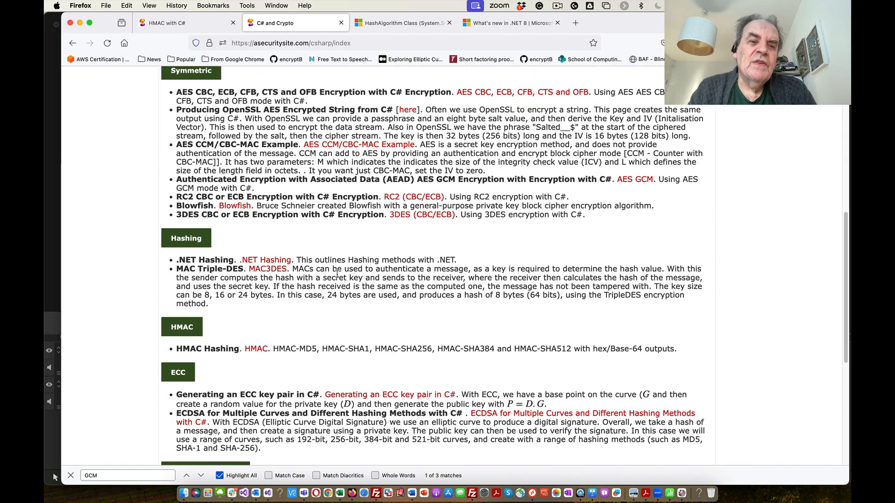
pyautogui.scroll(3)
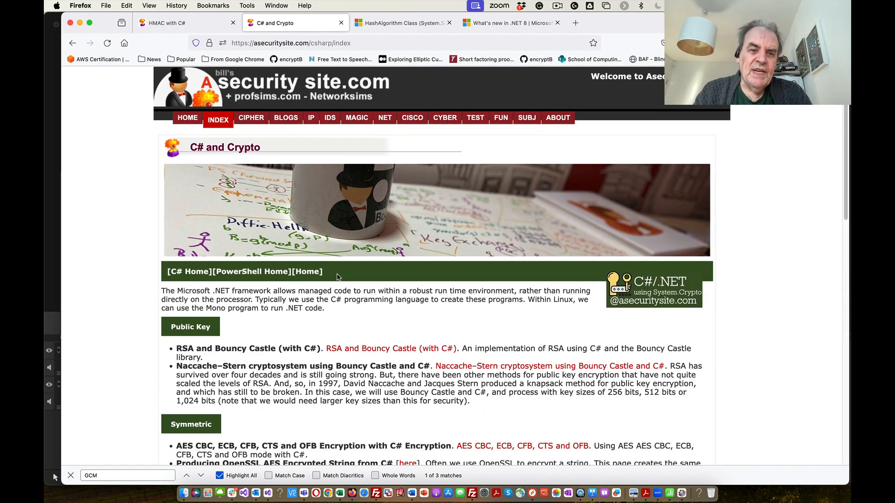